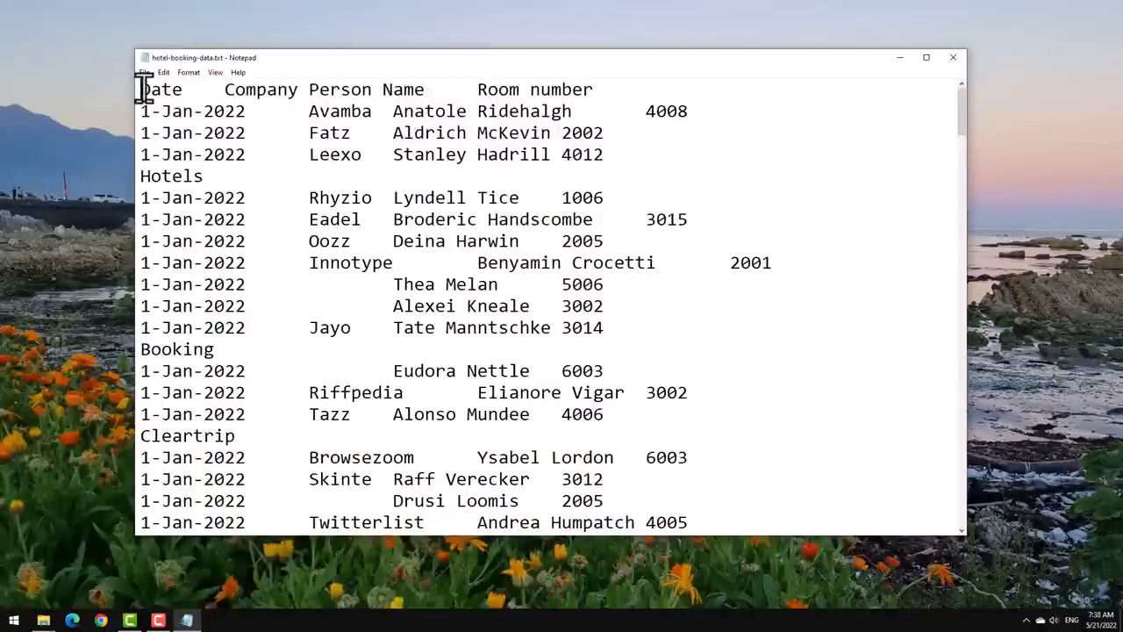
Step: Paste the Notepad booking data into the blank workbook starting at A1
{"action": "left_click_drag", "start_coordinate": [141, 87], "coordinate": [254, 155]}
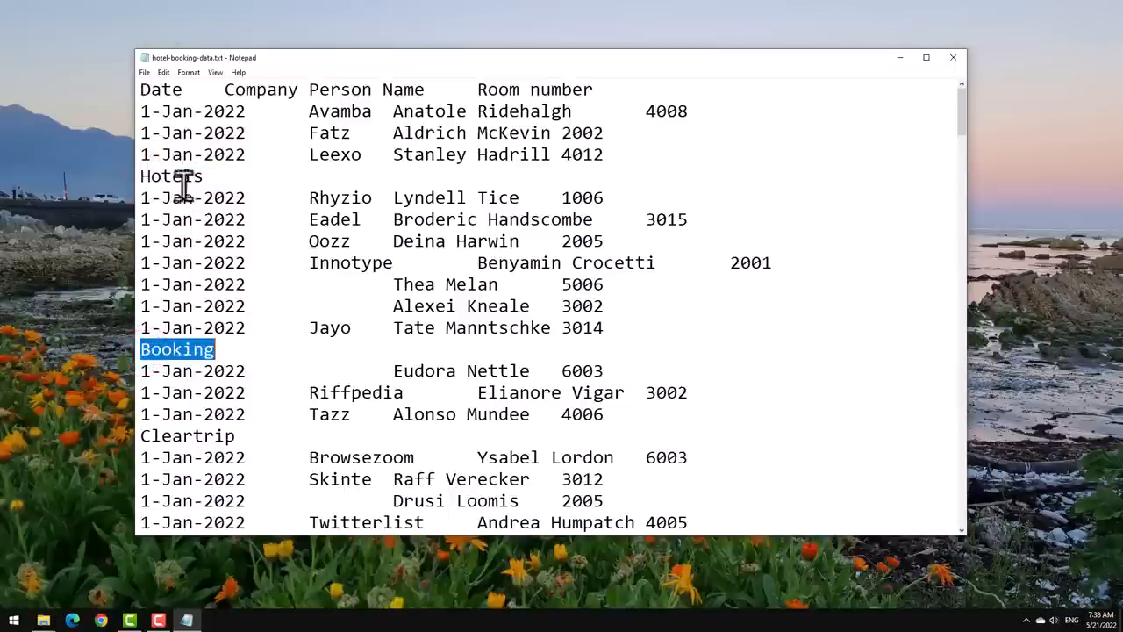
{"action": "mouse_move", "coordinate": [262, 284]}
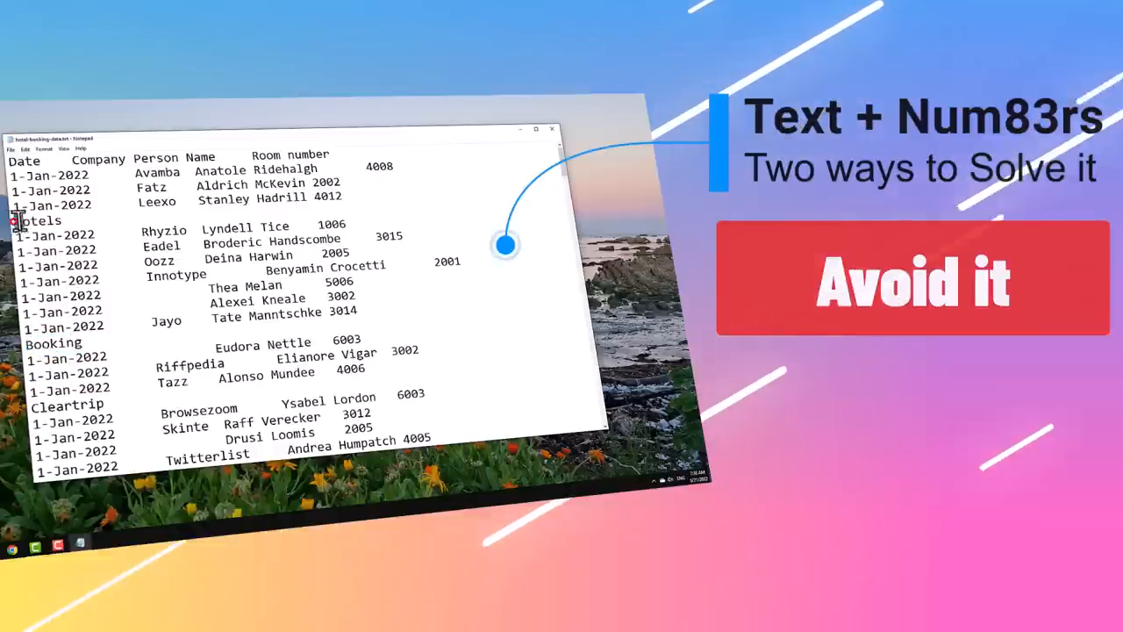
{"action": "double_click", "coordinate": [37, 221]}
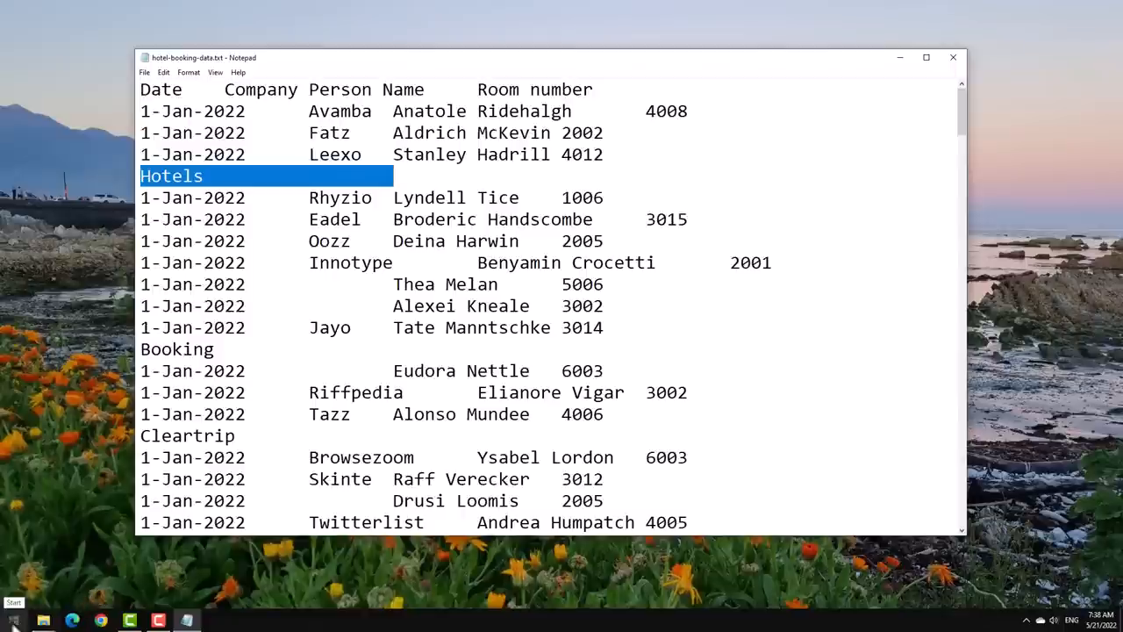
{"action": "left_click", "coordinate": [14, 621]}
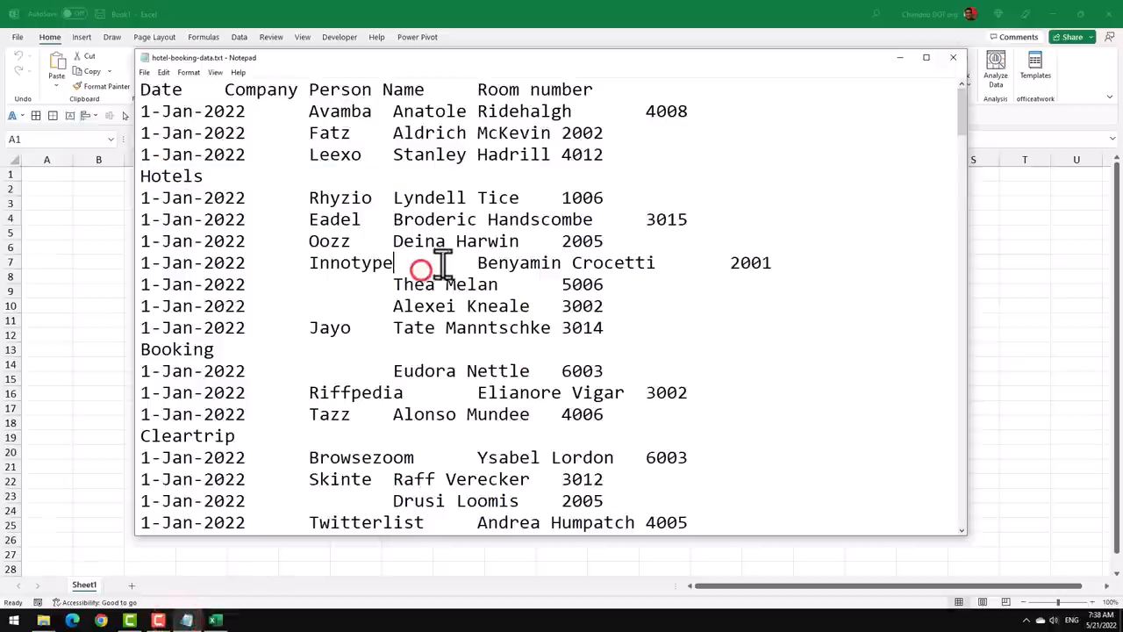
{"action": "key", "text": "ctrl+a"}
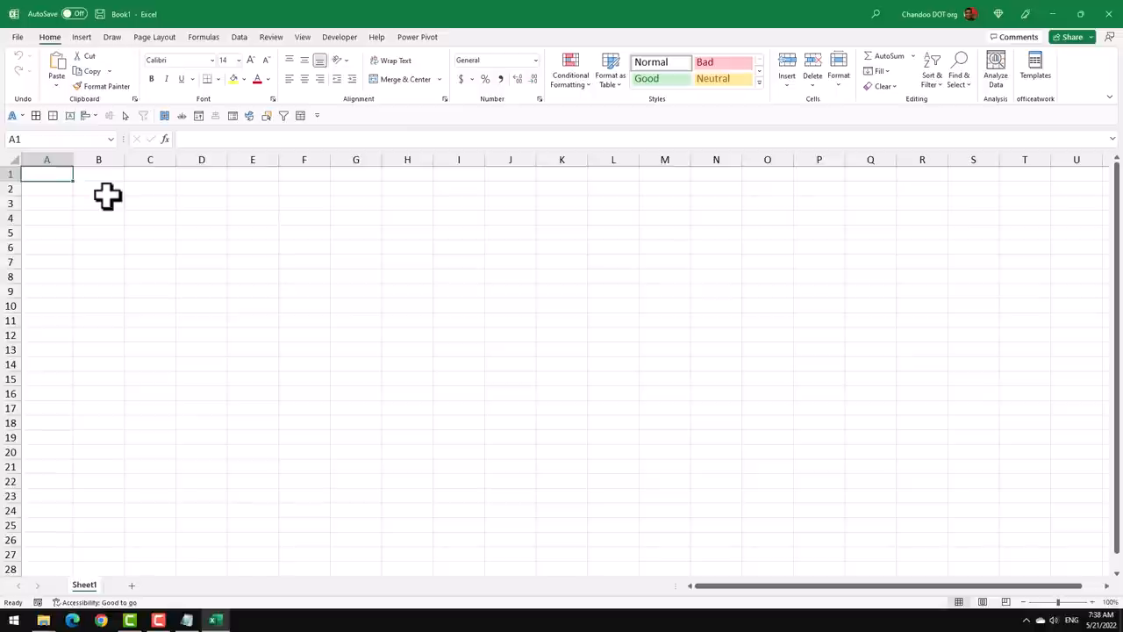
{"action": "key", "text": "ctrl+v"}
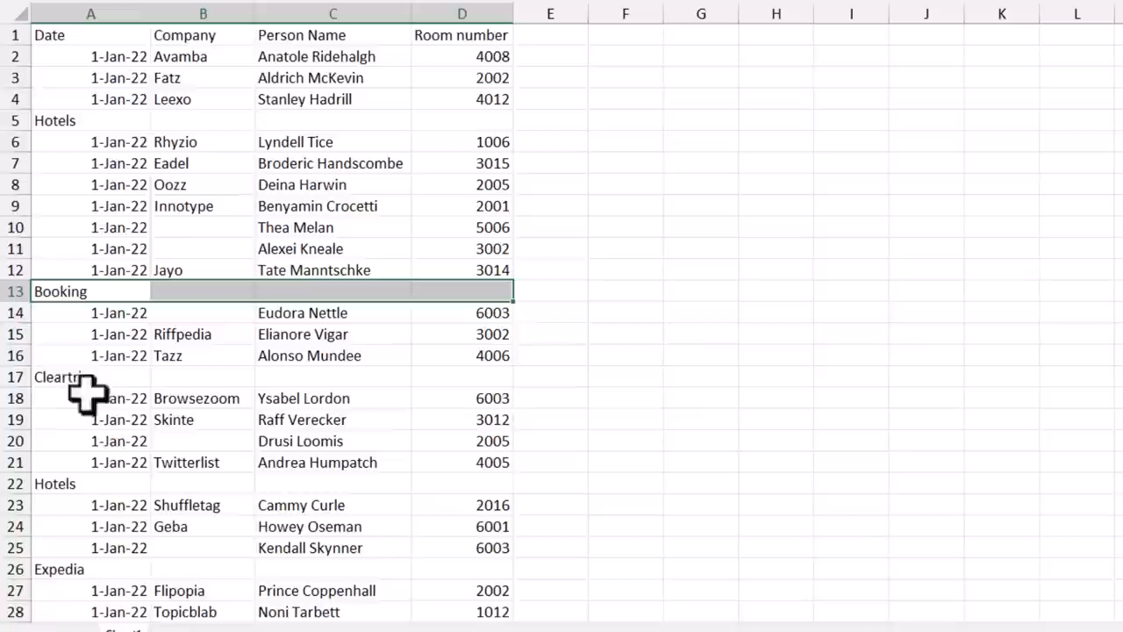
{"action": "mouse_move", "coordinate": [88, 119]}
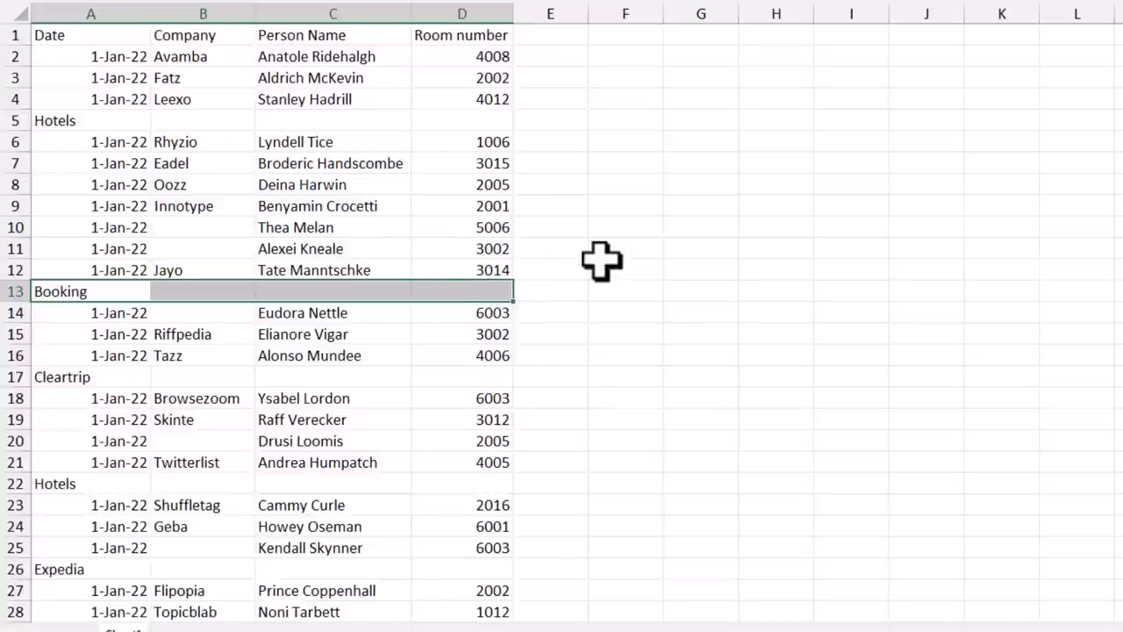
Step: Point out the agency label rows with empty room numbers, then select the Room number column D
{"action": "left_click", "coordinate": [333, 164]}
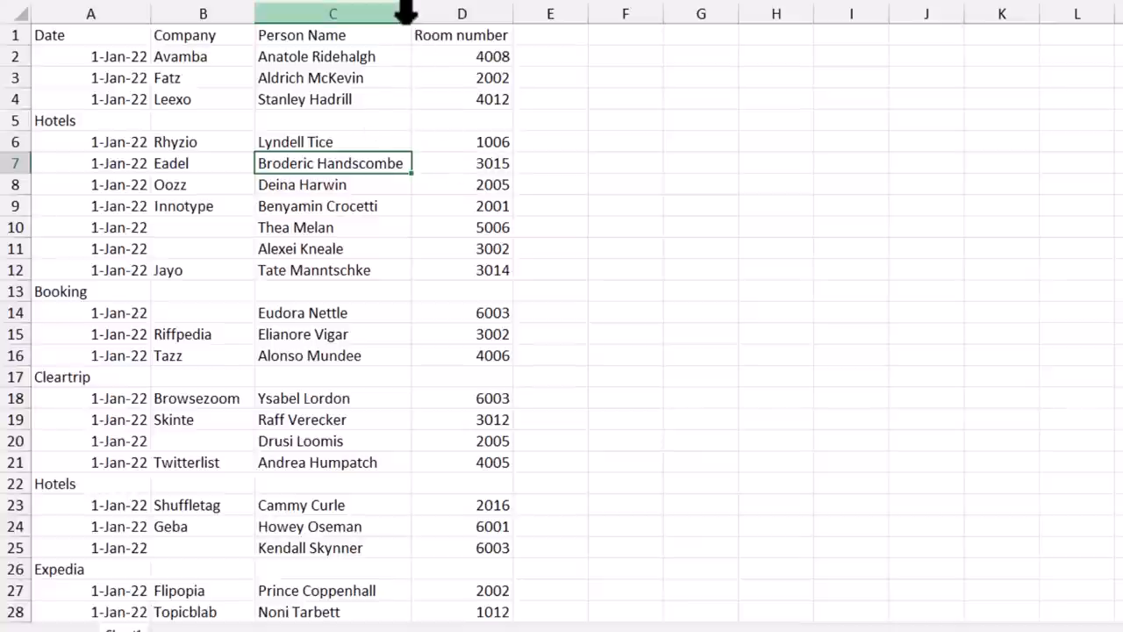
{"action": "left_click", "coordinate": [462, 120]}
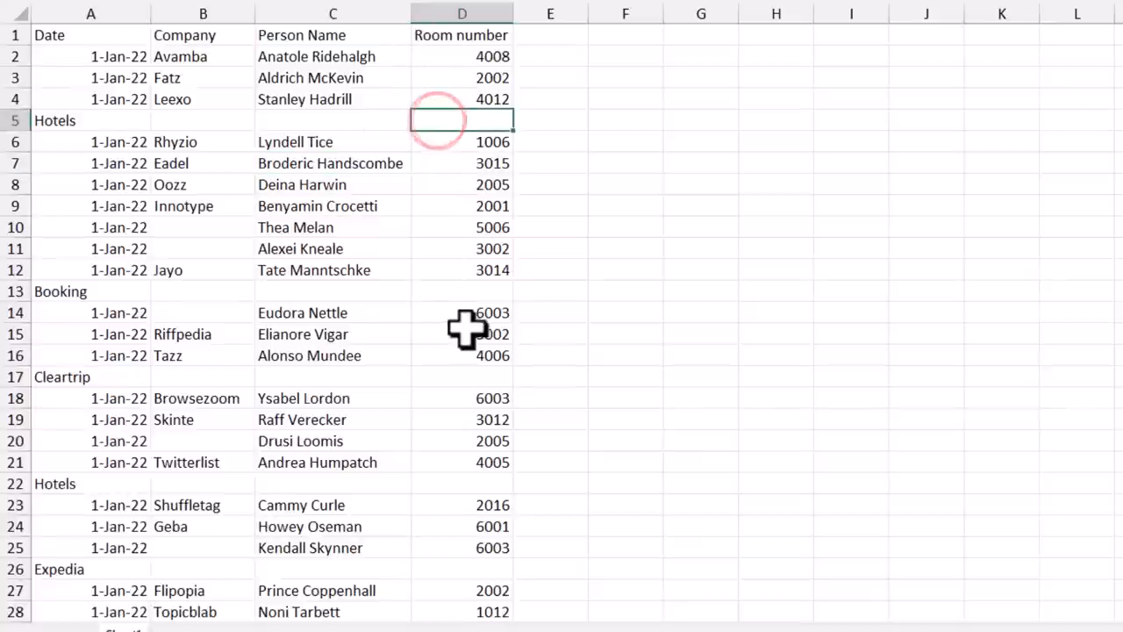
{"action": "left_click", "coordinate": [62, 291]}
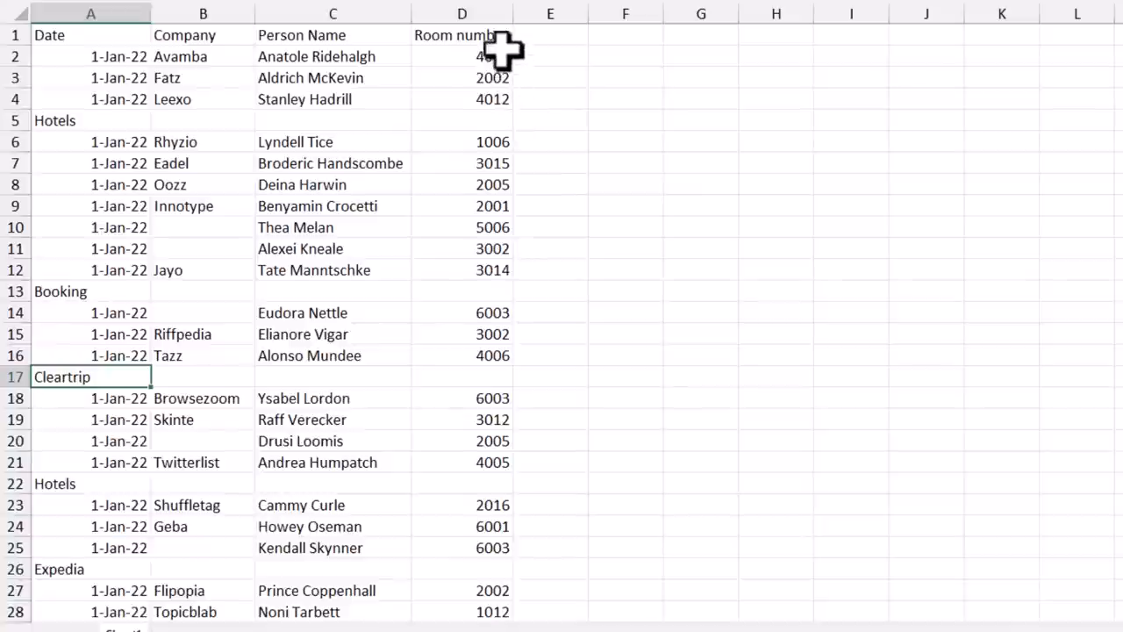
{"action": "left_click", "coordinate": [462, 14]}
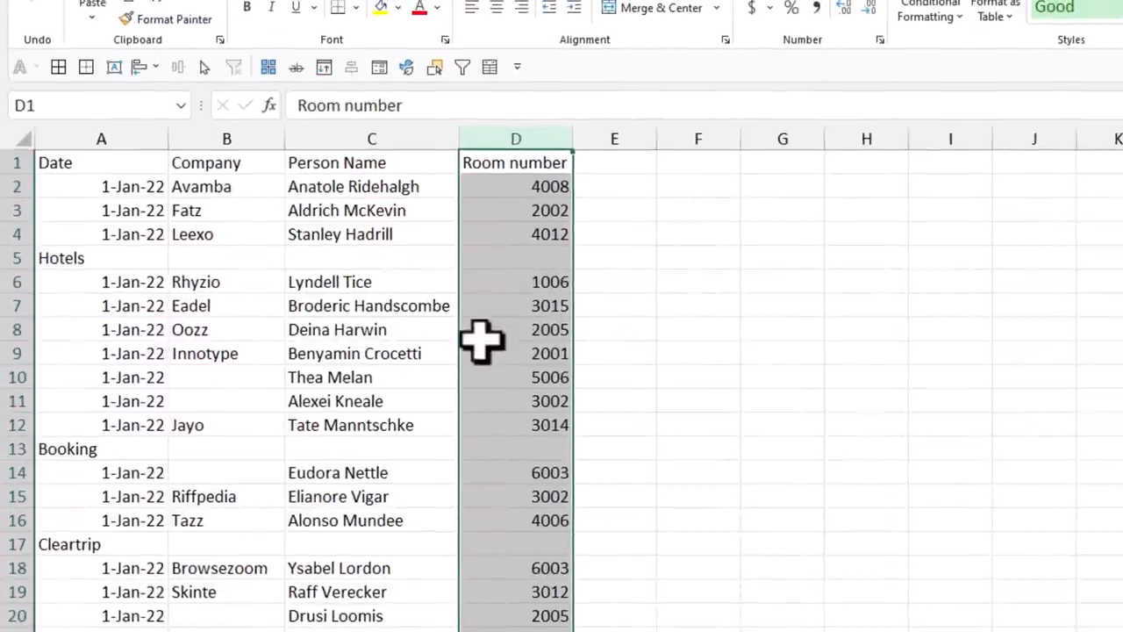
{"action": "mouse_move", "coordinate": [517, 342]}
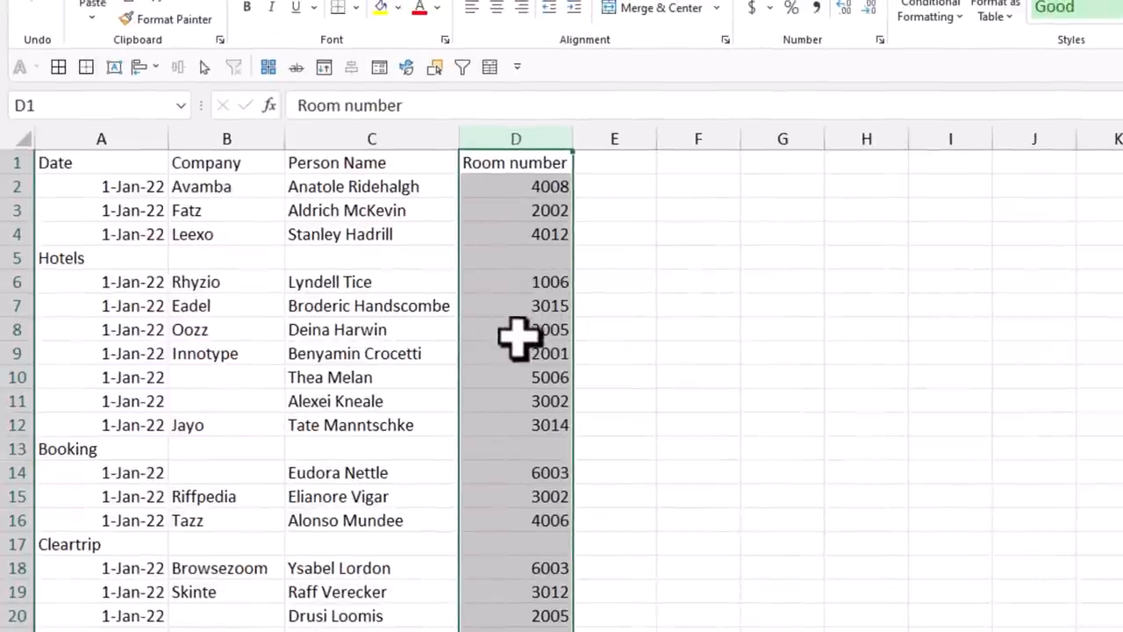
Step: Use Go To Special to select all blank cells in column D
{"action": "key", "text": "f5"}
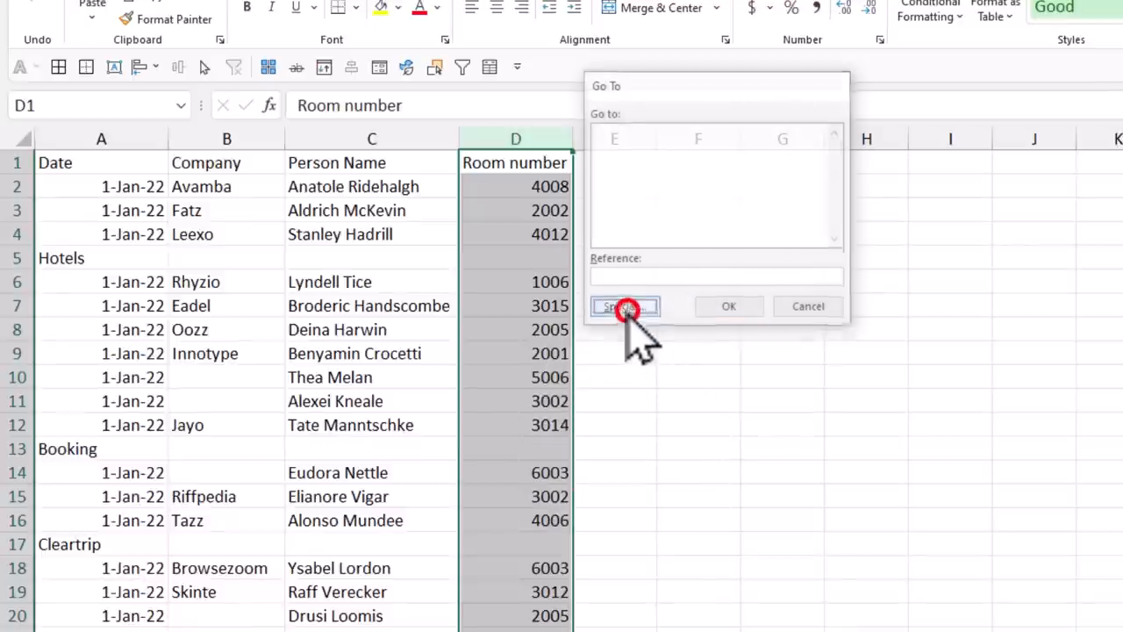
{"action": "left_click", "coordinate": [624, 306]}
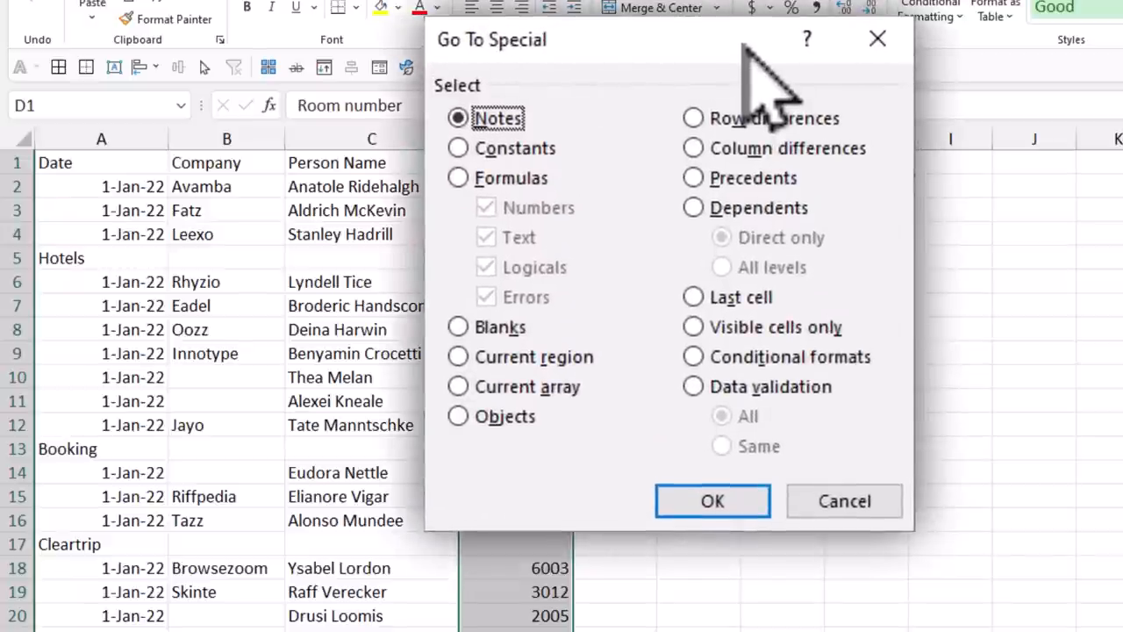
{"action": "mouse_move", "coordinate": [746, 140]}
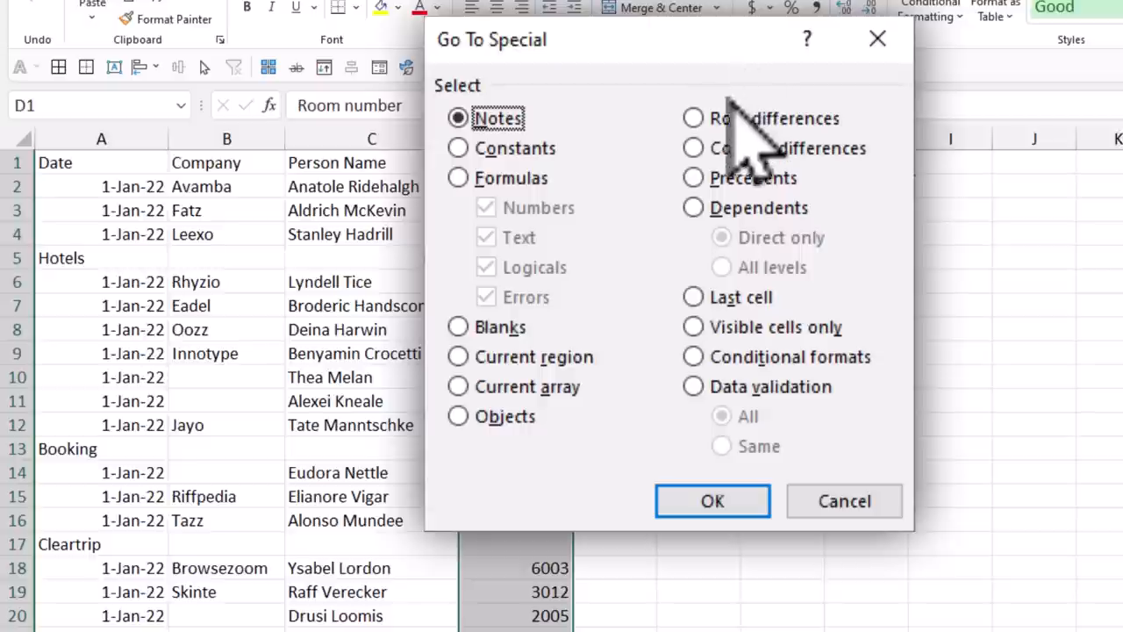
{"action": "mouse_move", "coordinate": [688, 190]}
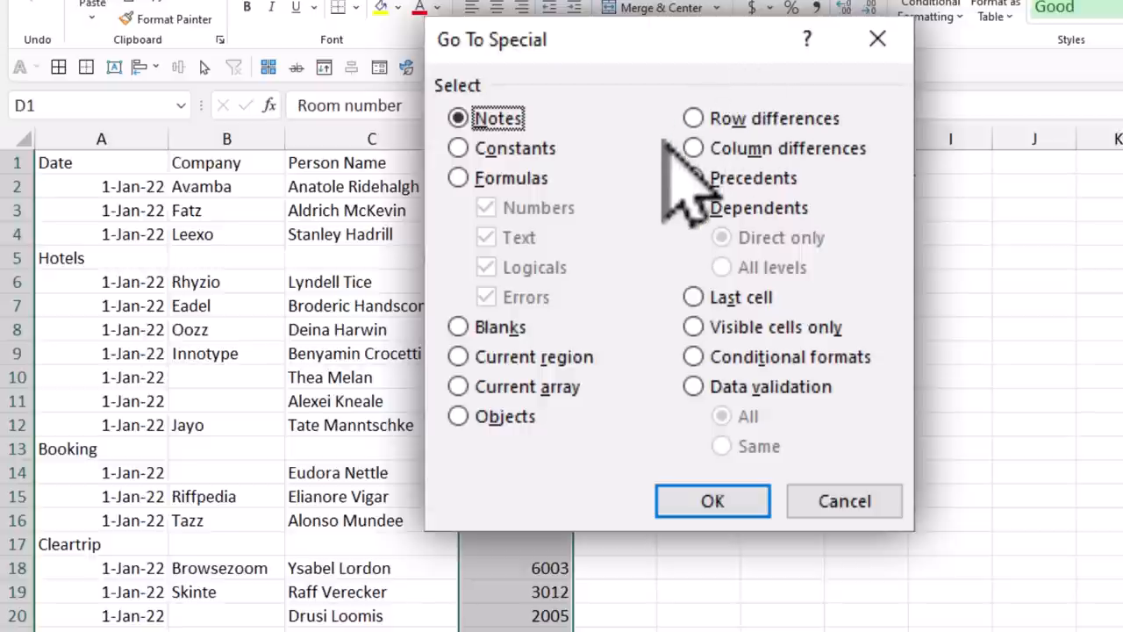
{"action": "mouse_move", "coordinate": [614, 236]}
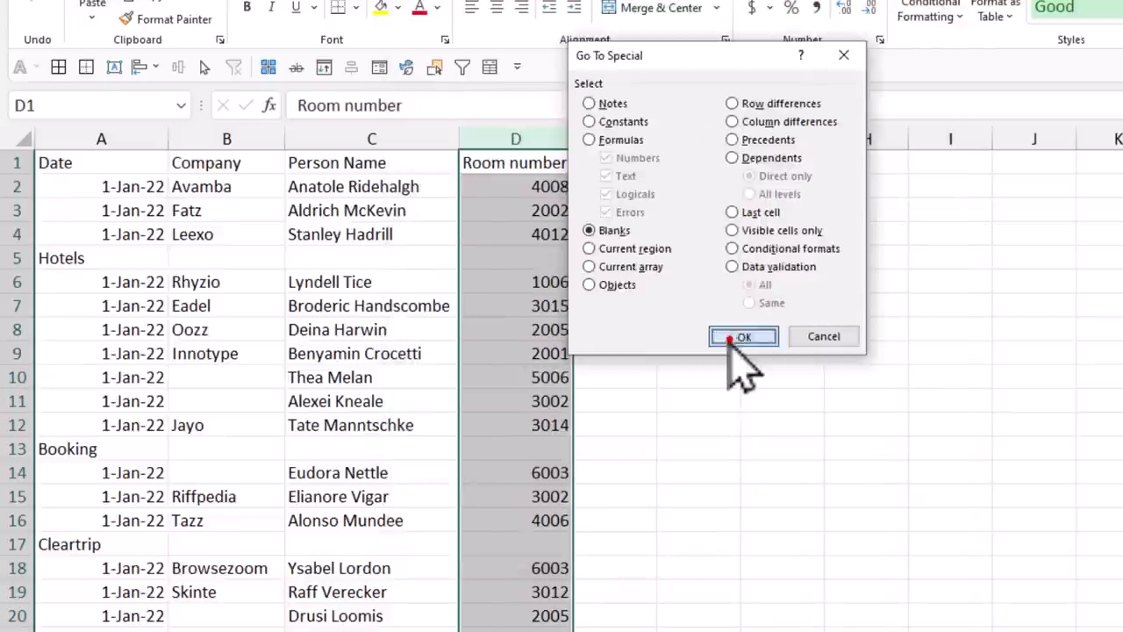
{"action": "left_click", "coordinate": [744, 337]}
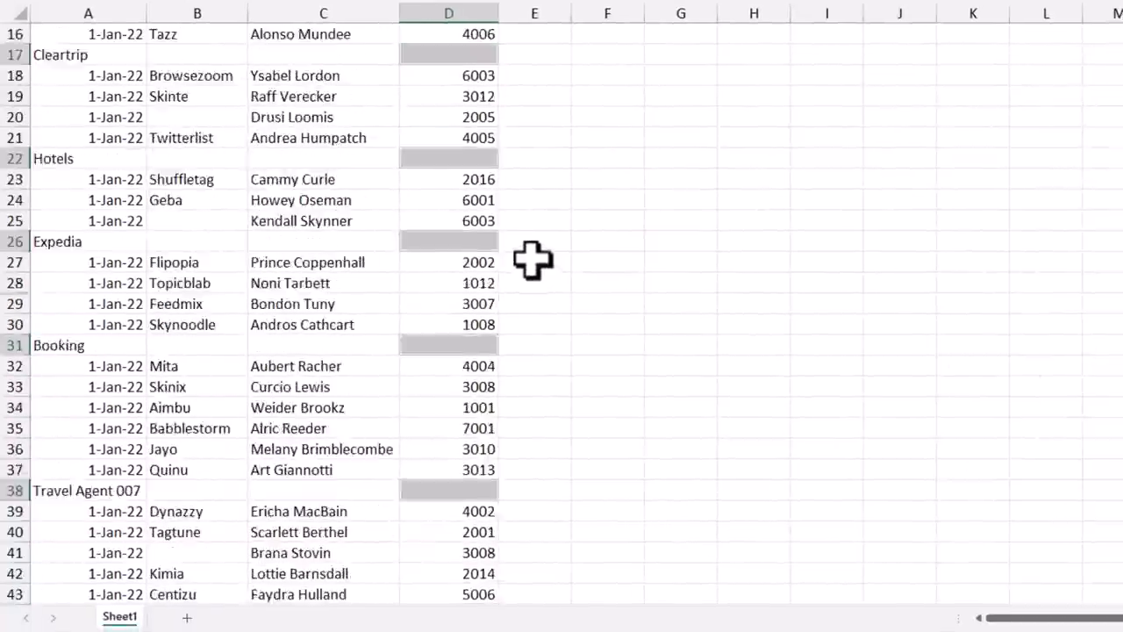
{"action": "scroll", "scroll_direction": "down", "scroll_amount": 3}
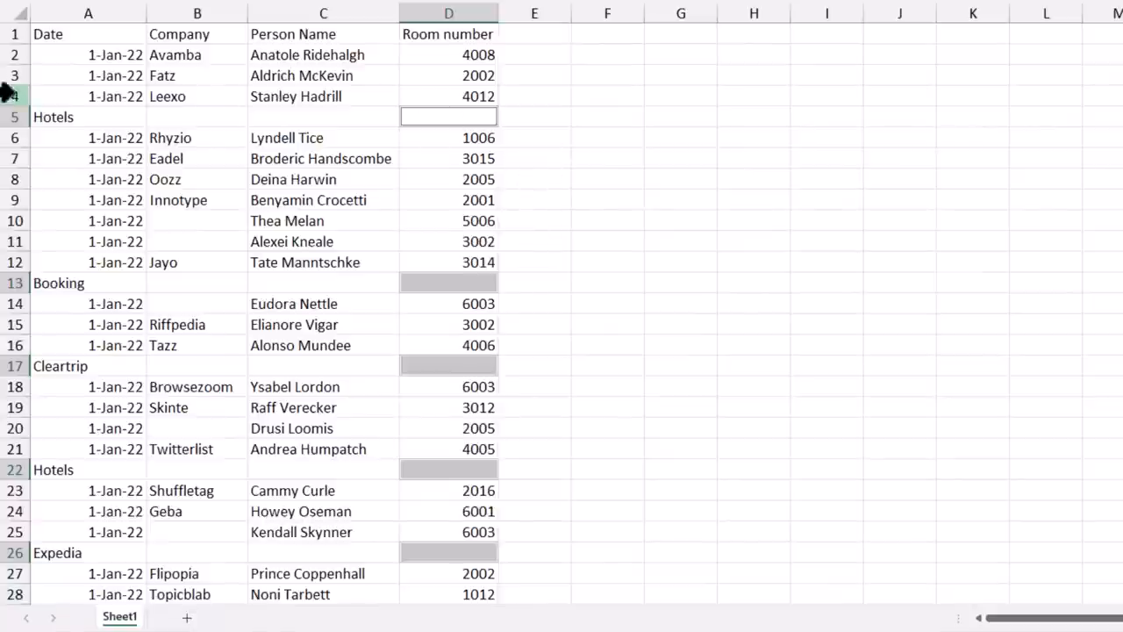
{"action": "mouse_move", "coordinate": [558, 279]}
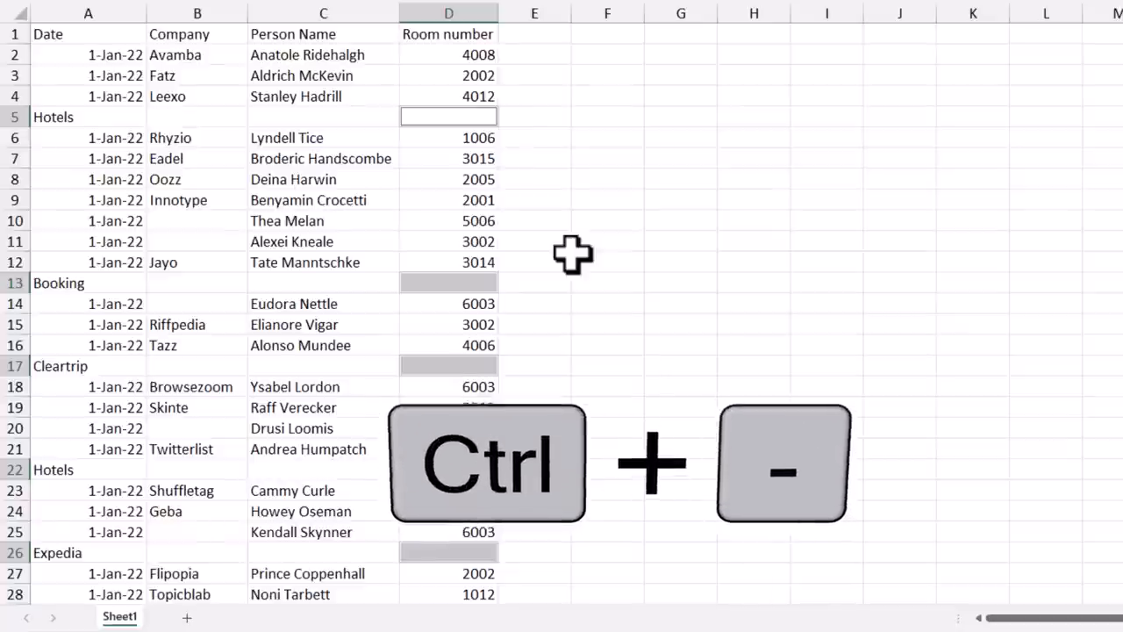
{"action": "key", "text": "ctrl+-"}
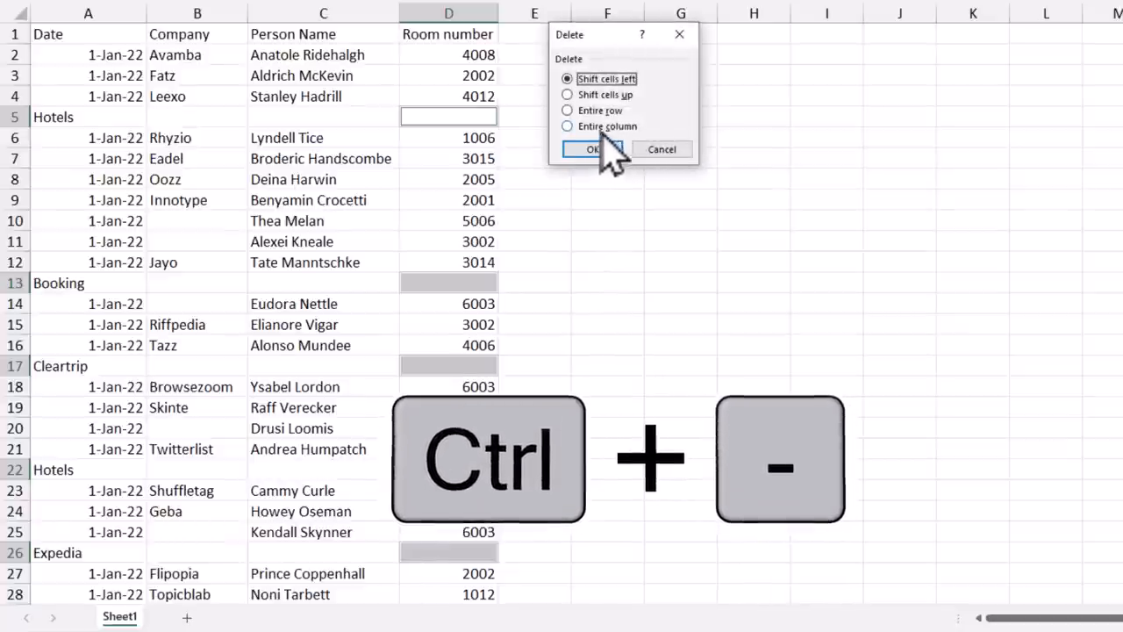
{"action": "left_click", "coordinate": [566, 109]}
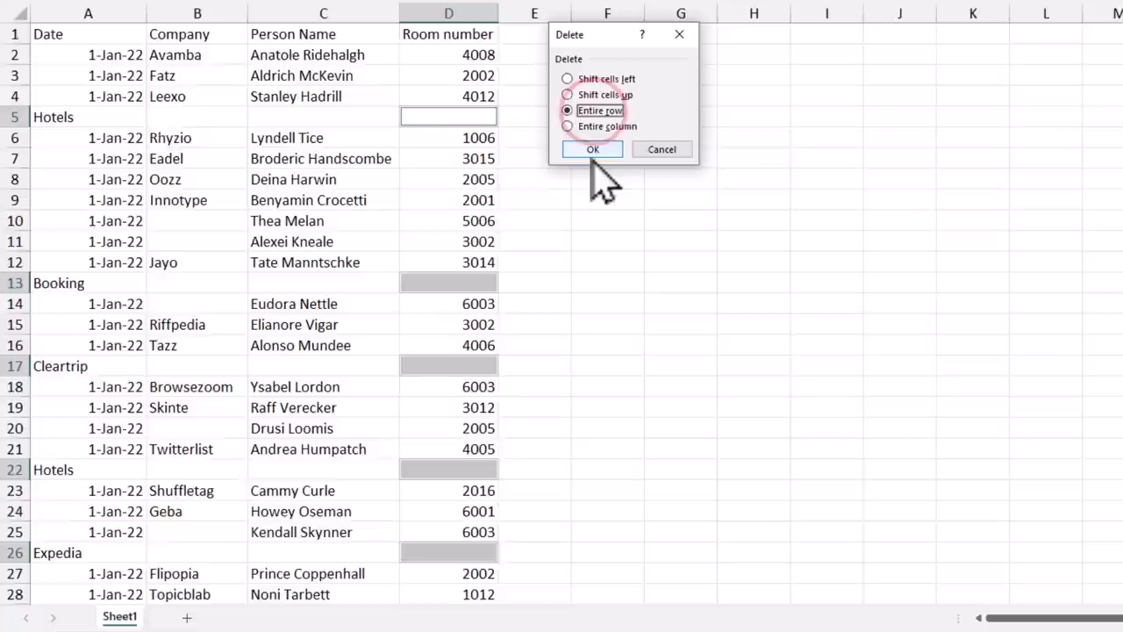
{"action": "left_click", "coordinate": [593, 149]}
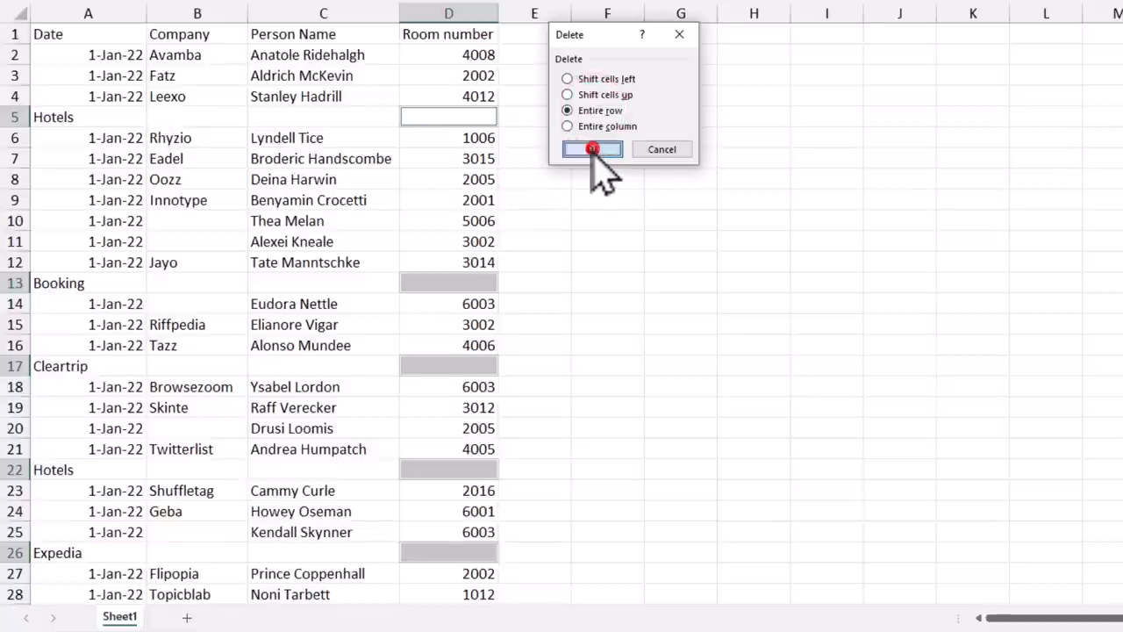
{"action": "left_click", "coordinate": [594, 148]}
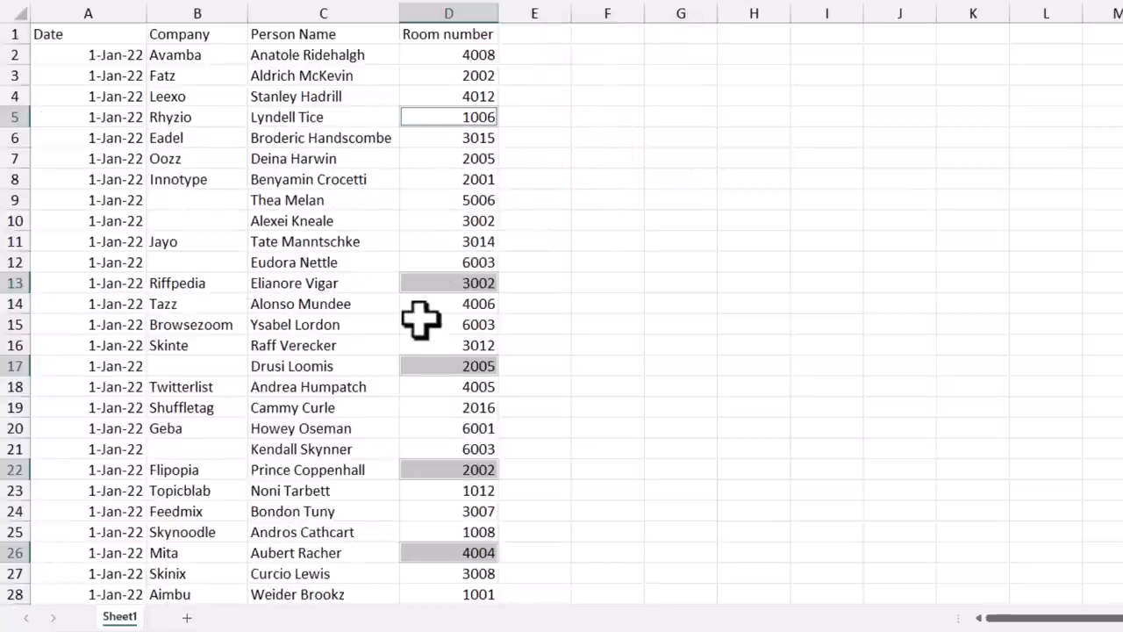
{"action": "mouse_move", "coordinate": [437, 274]}
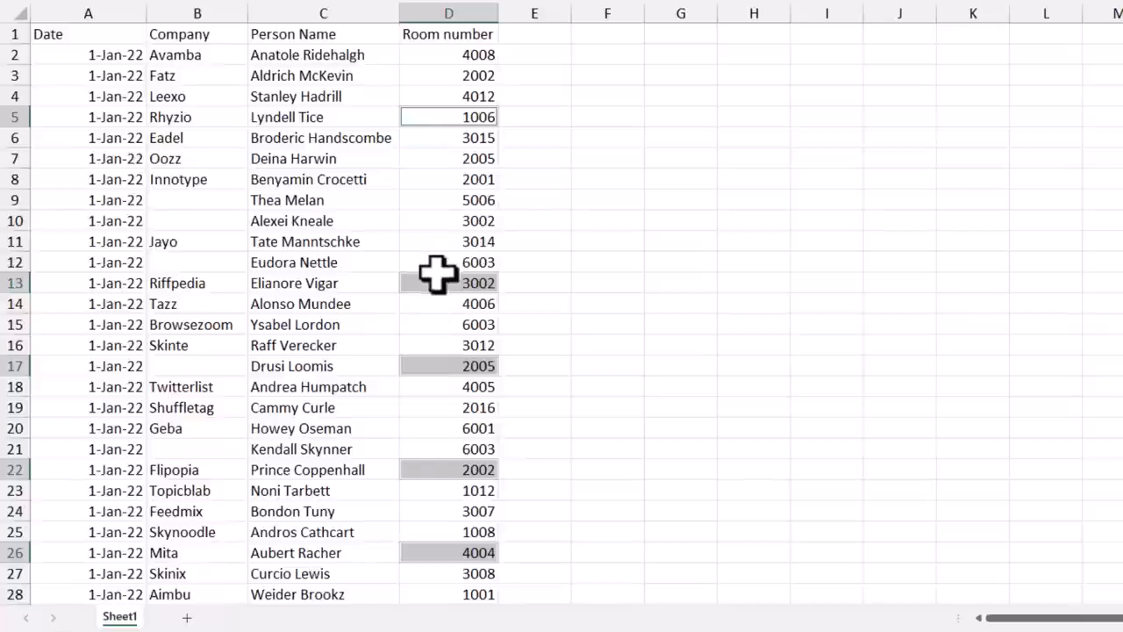
{"action": "scroll", "scroll_direction": "down", "scroll_amount": 3}
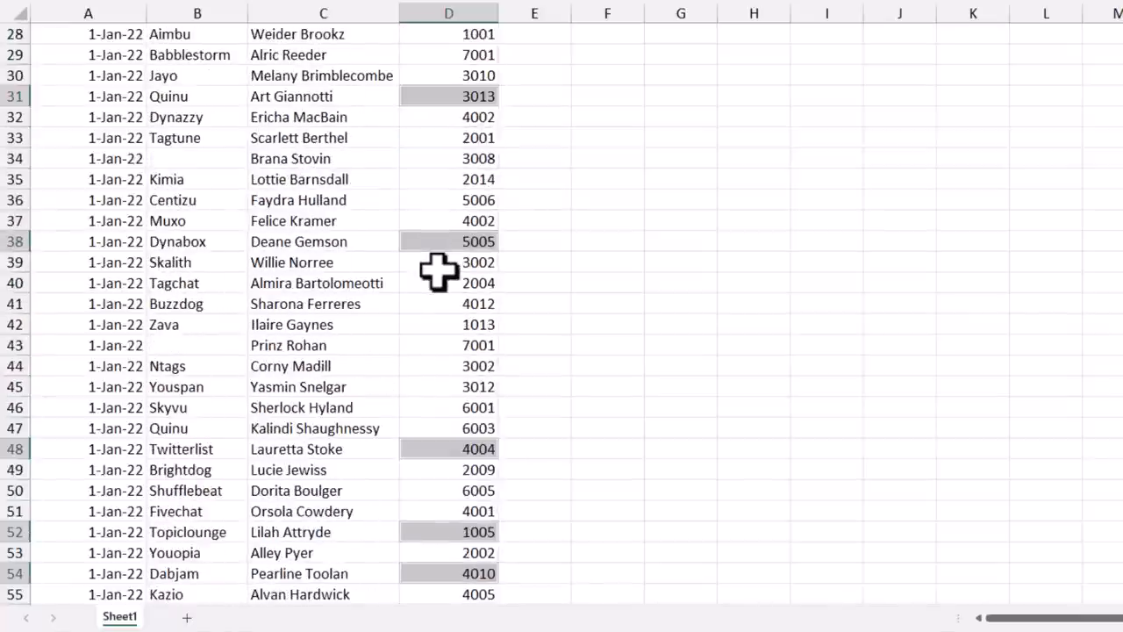
{"action": "scroll", "scroll_direction": "up", "scroll_amount": 3}
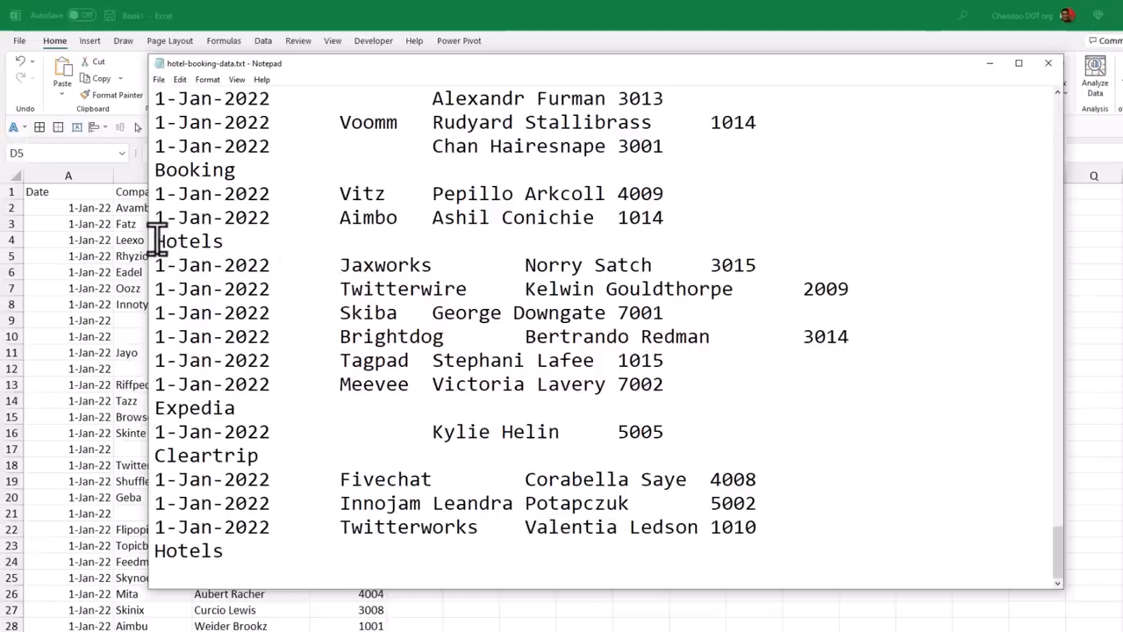
{"action": "double_click", "coordinate": [187, 240]}
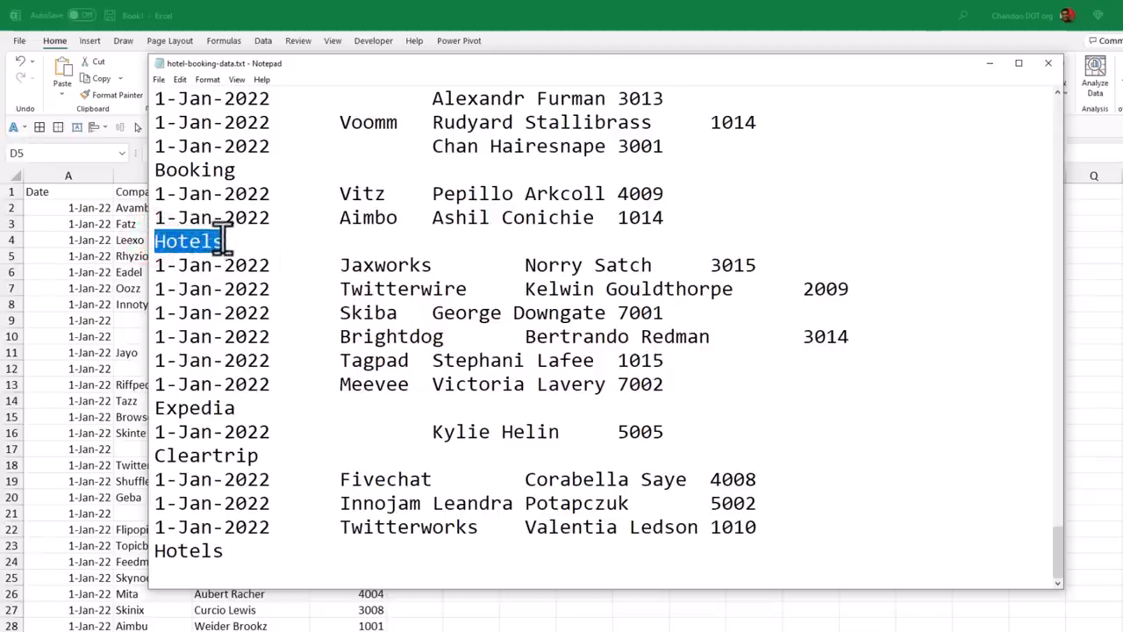
{"action": "double_click", "coordinate": [193, 407]}
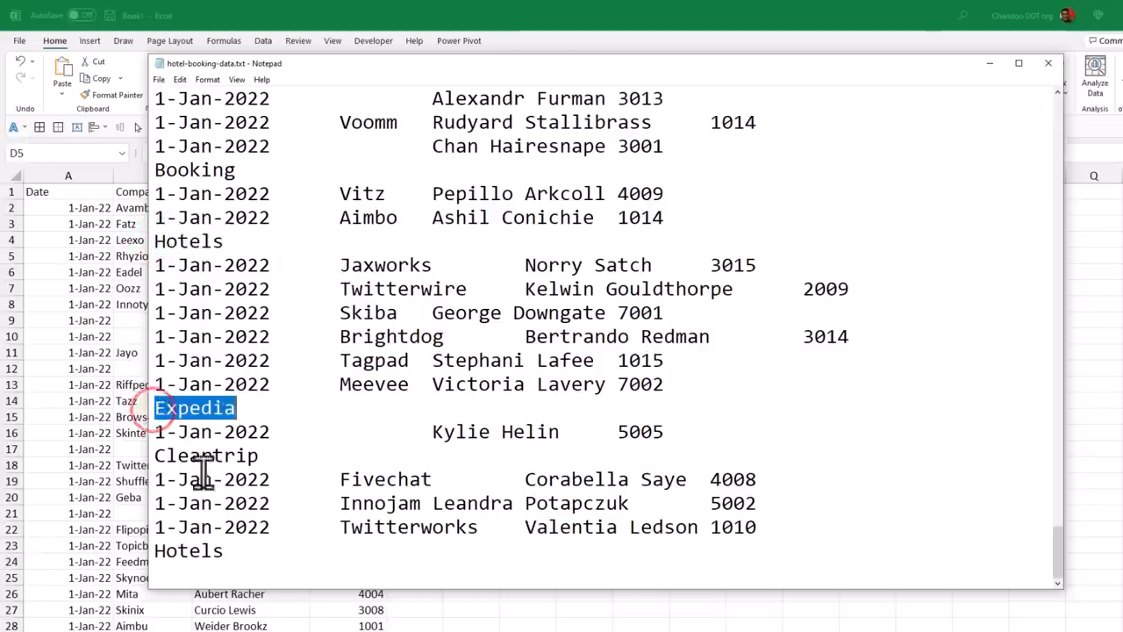
{"action": "double_click", "coordinate": [207, 455]}
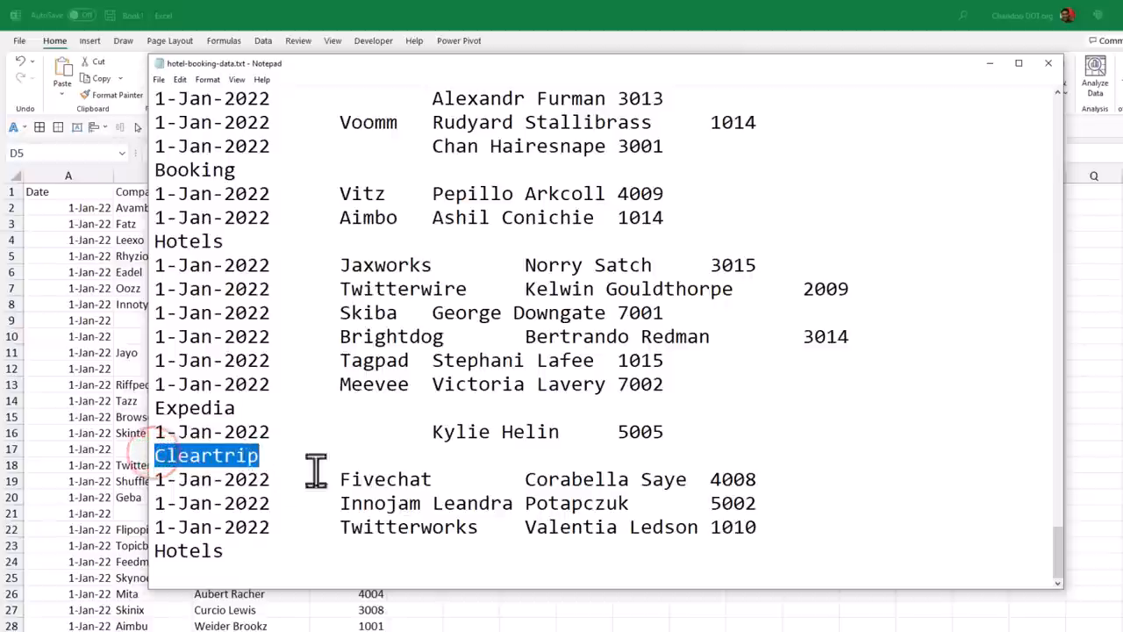
{"action": "mouse_move", "coordinate": [207, 193]}
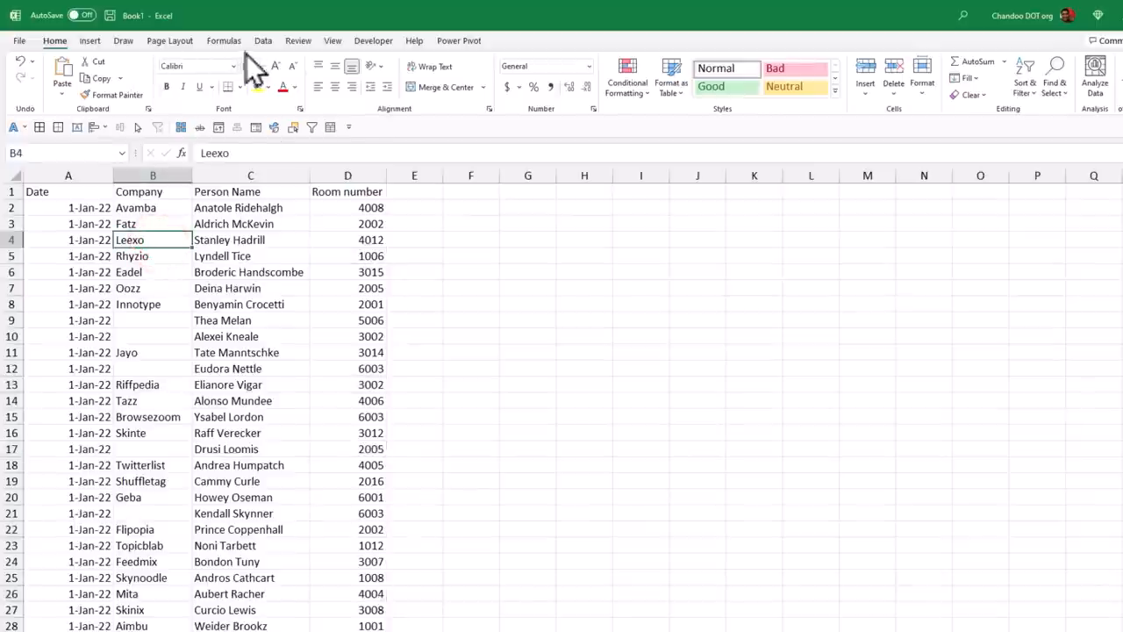
Step: Import hotel-booking-data.txt via Get Data > From Text/CSV and choose Transform Data
{"action": "left_click", "coordinate": [263, 41]}
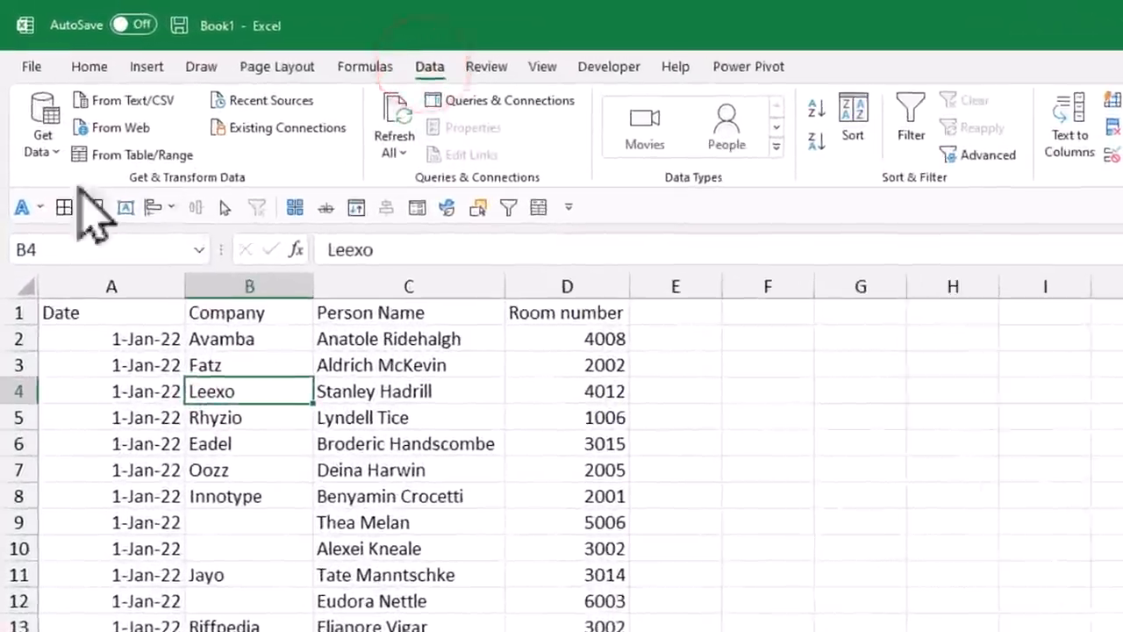
{"action": "left_click", "coordinate": [42, 123]}
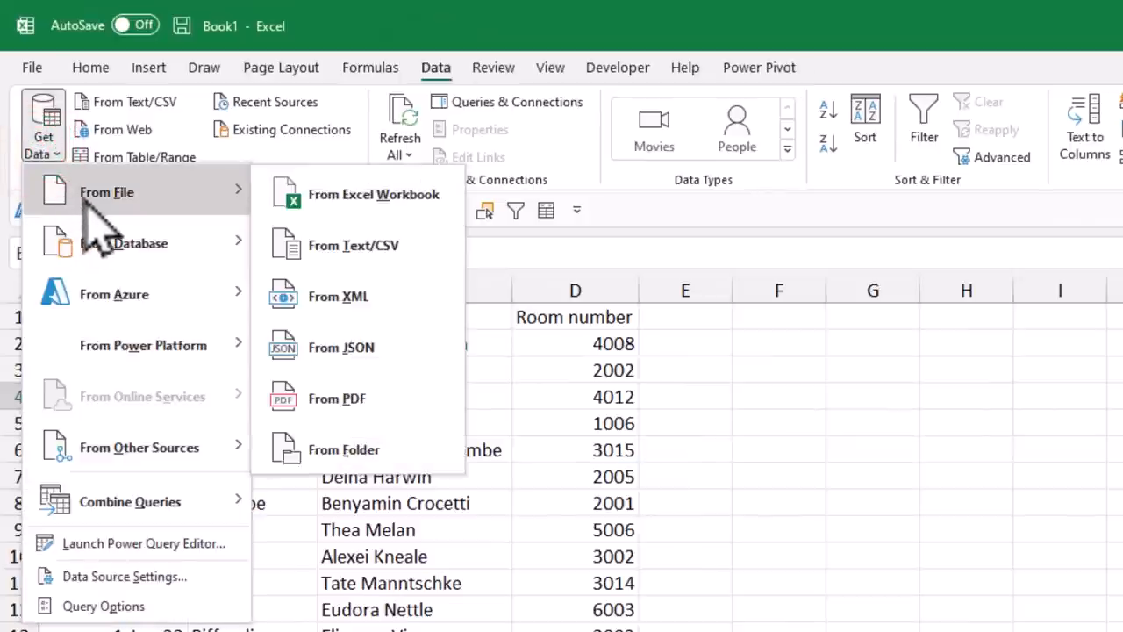
{"action": "mouse_move", "coordinate": [354, 246]}
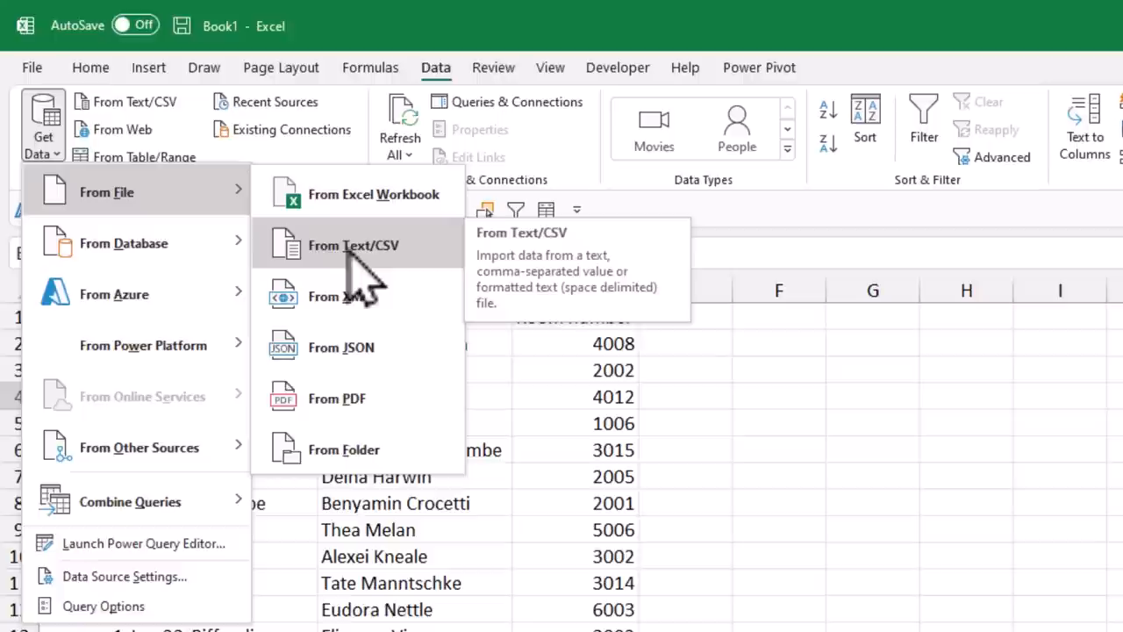
{"action": "left_click", "coordinate": [354, 246]}
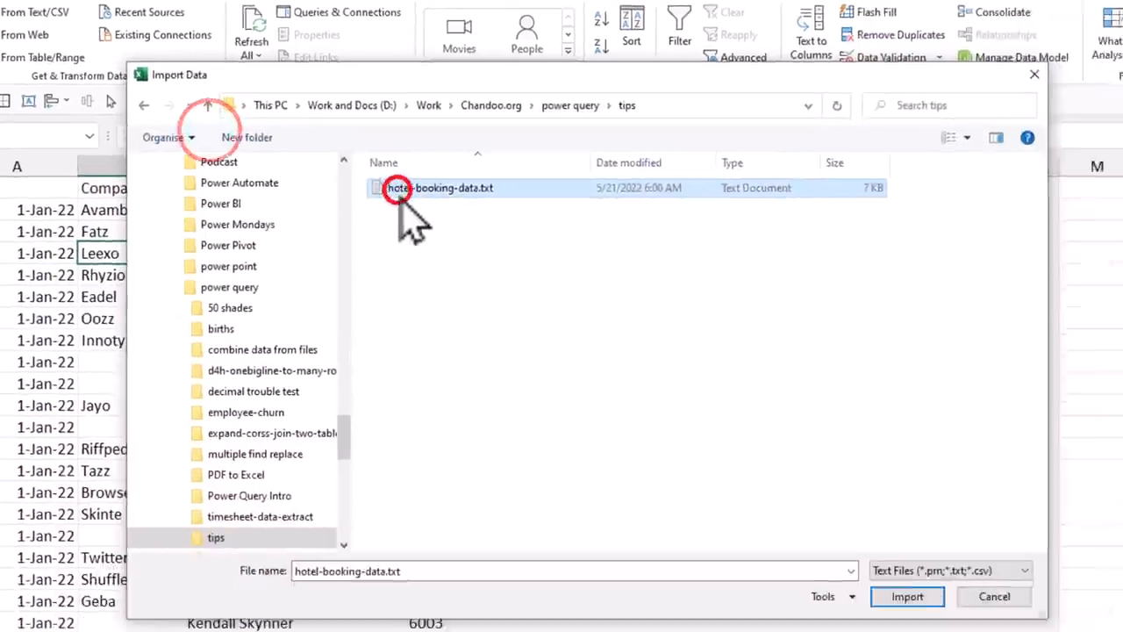
{"action": "left_click", "coordinate": [798, 516]}
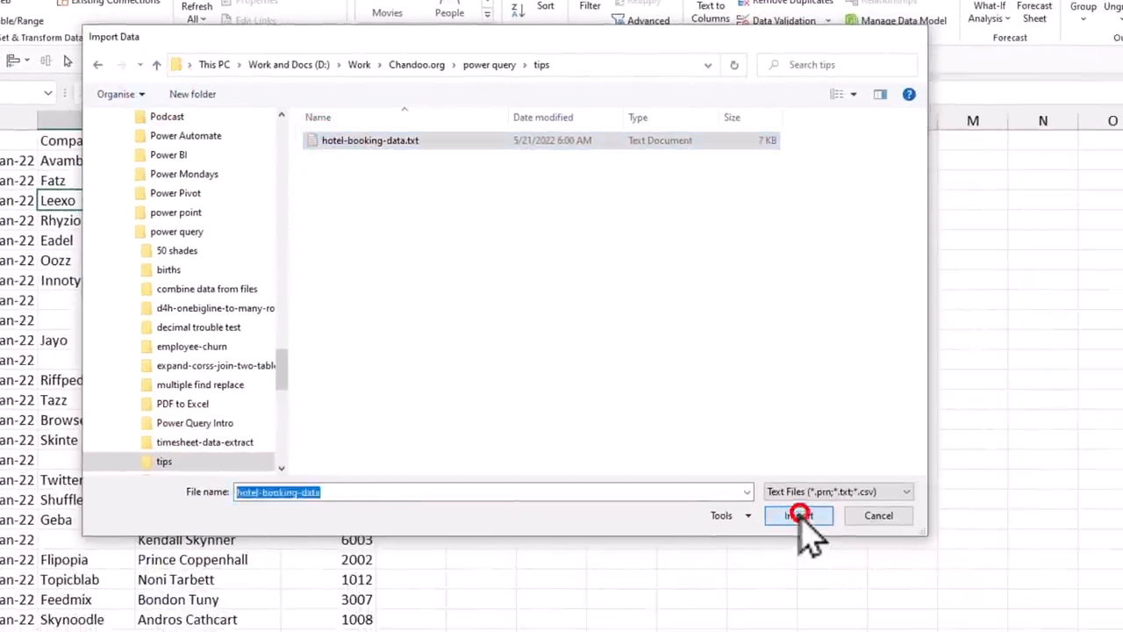
{"action": "left_click", "coordinate": [799, 516]}
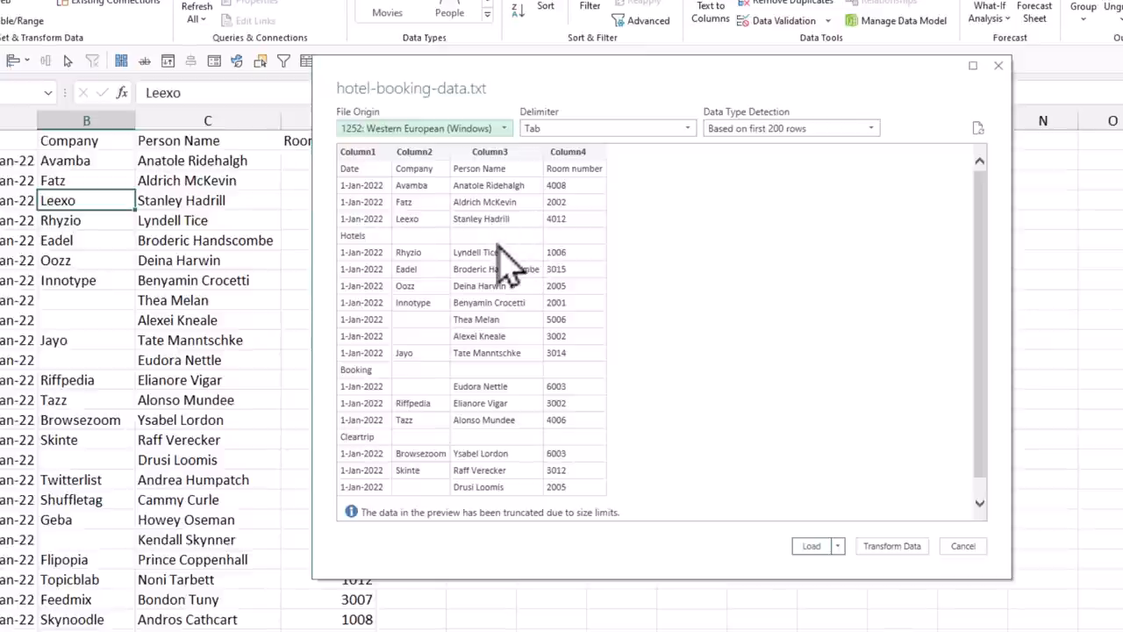
{"action": "mouse_move", "coordinate": [799, 372]}
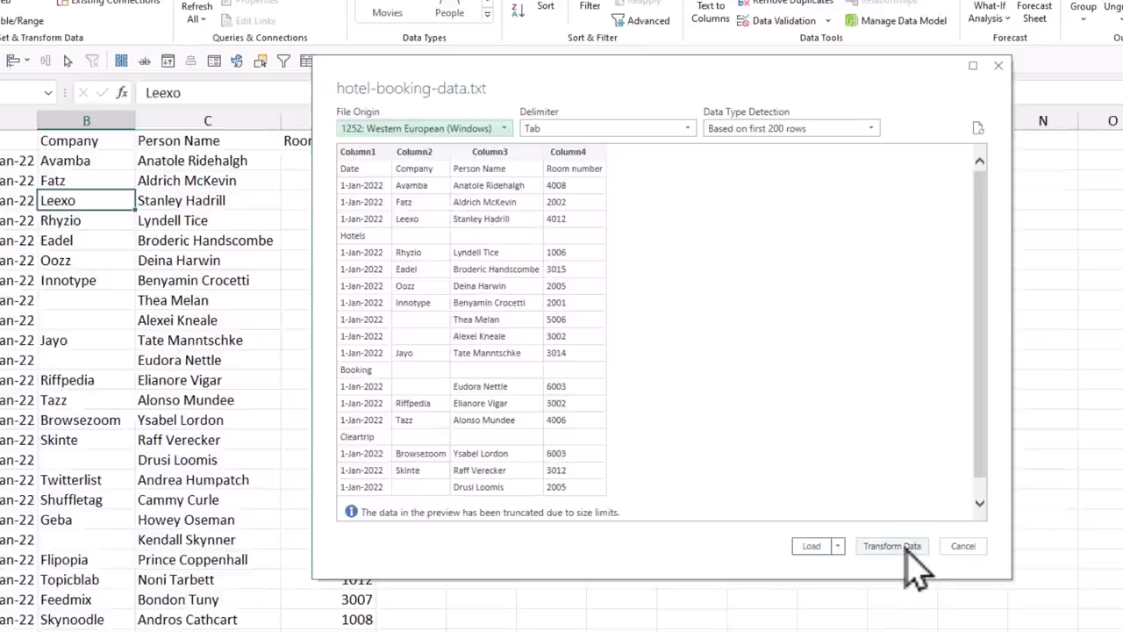
{"action": "left_click", "coordinate": [891, 544]}
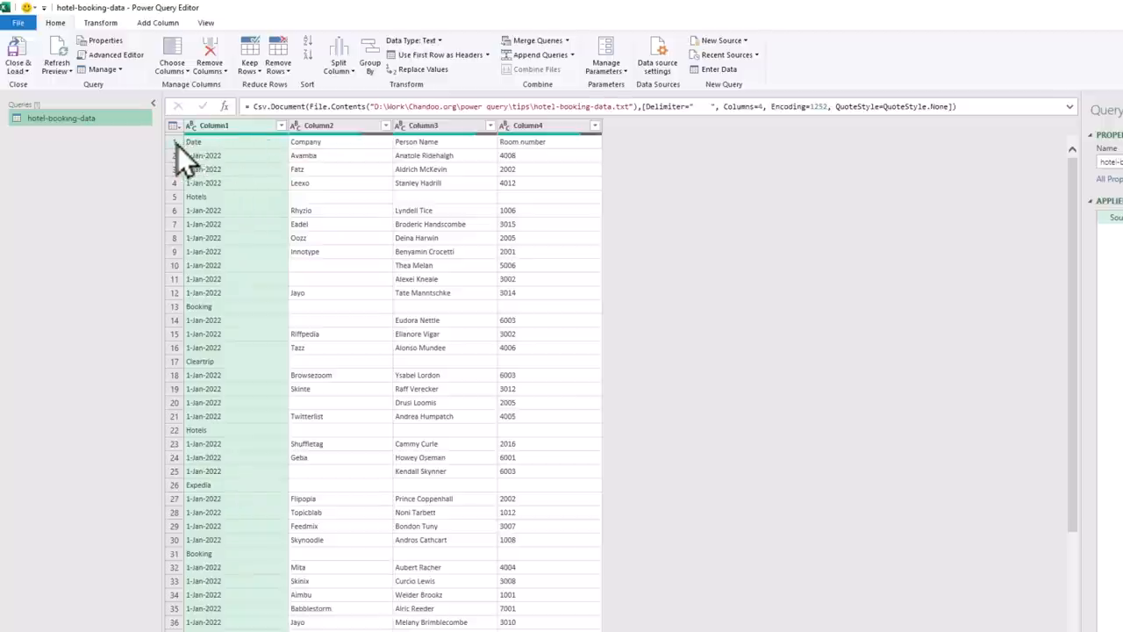
{"action": "mouse_move", "coordinate": [544, 158]}
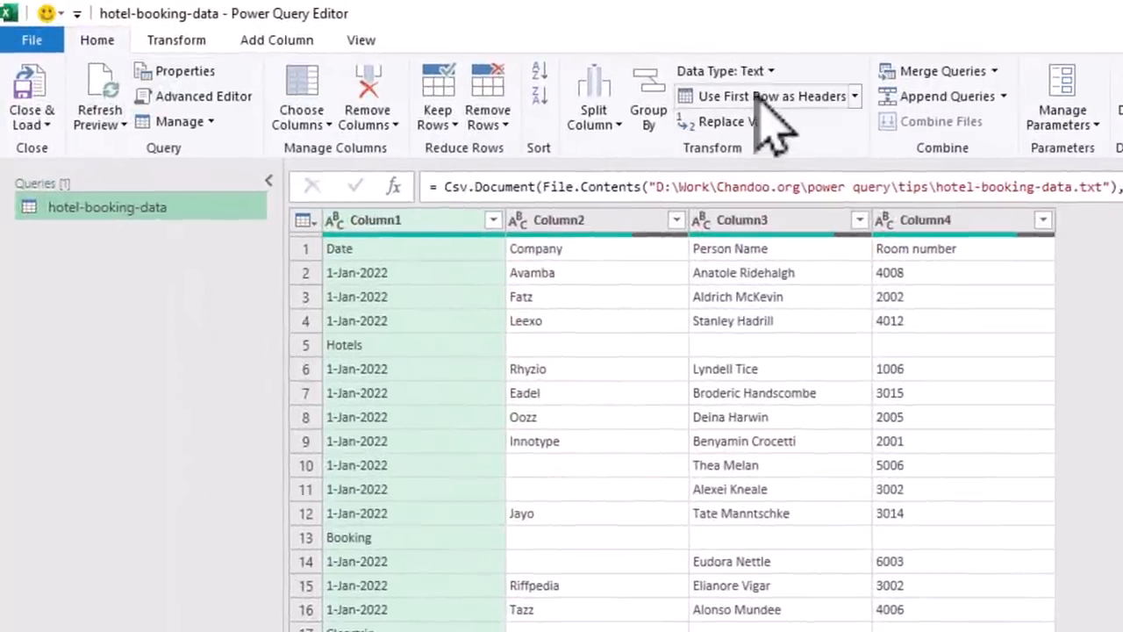
Step: Promote the first row to headers and select the Room number column
{"action": "left_click", "coordinate": [756, 95]}
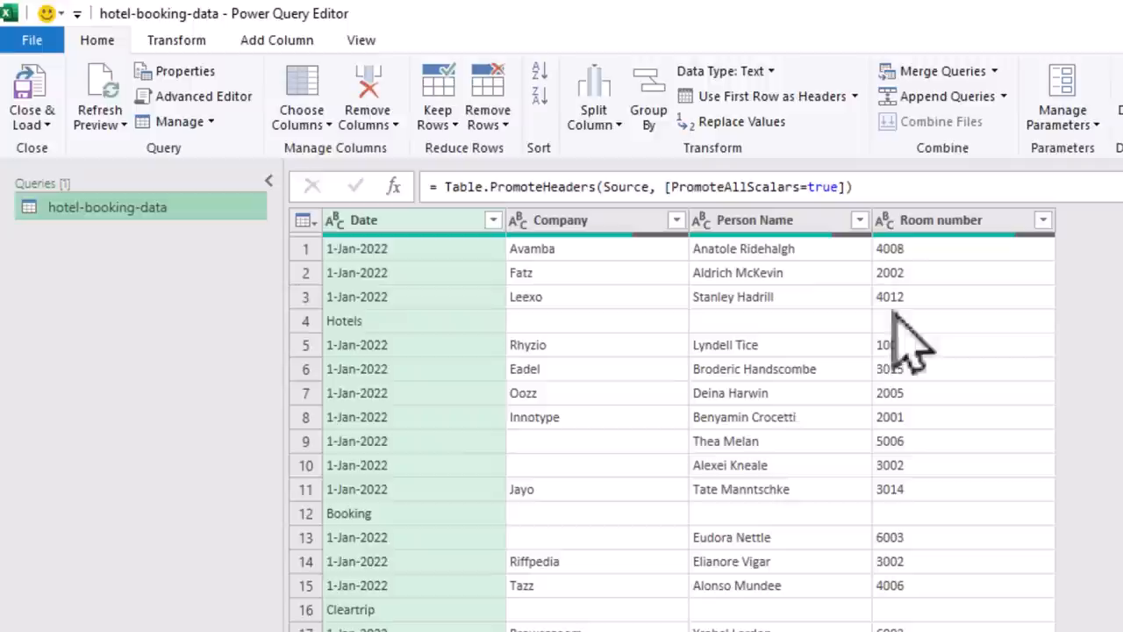
{"action": "mouse_move", "coordinate": [369, 354]}
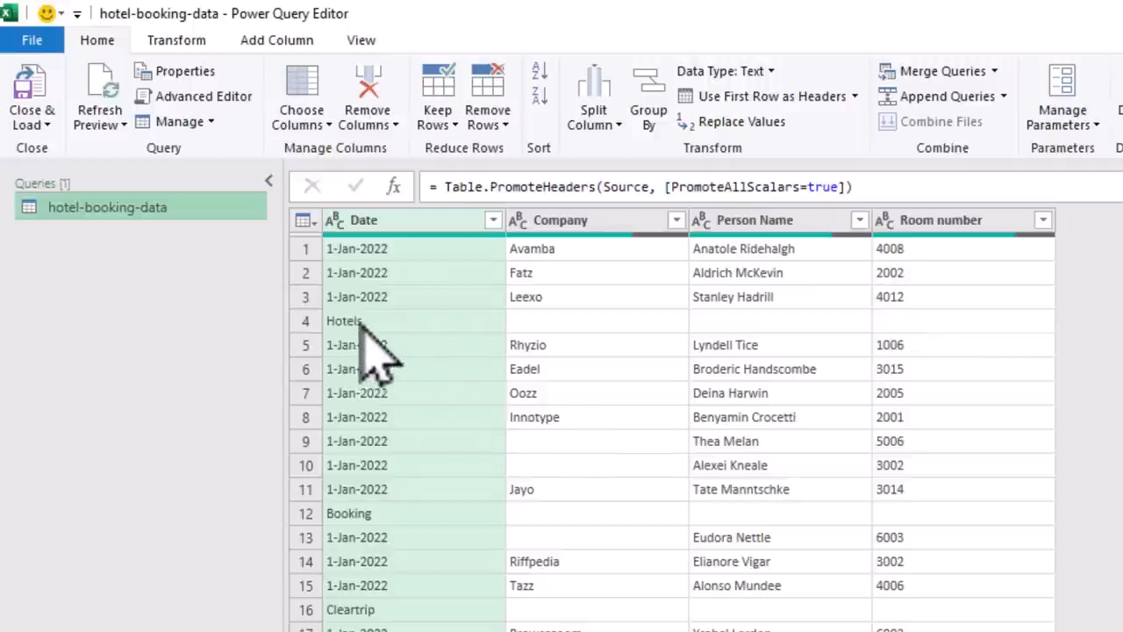
{"action": "mouse_move", "coordinate": [377, 351]}
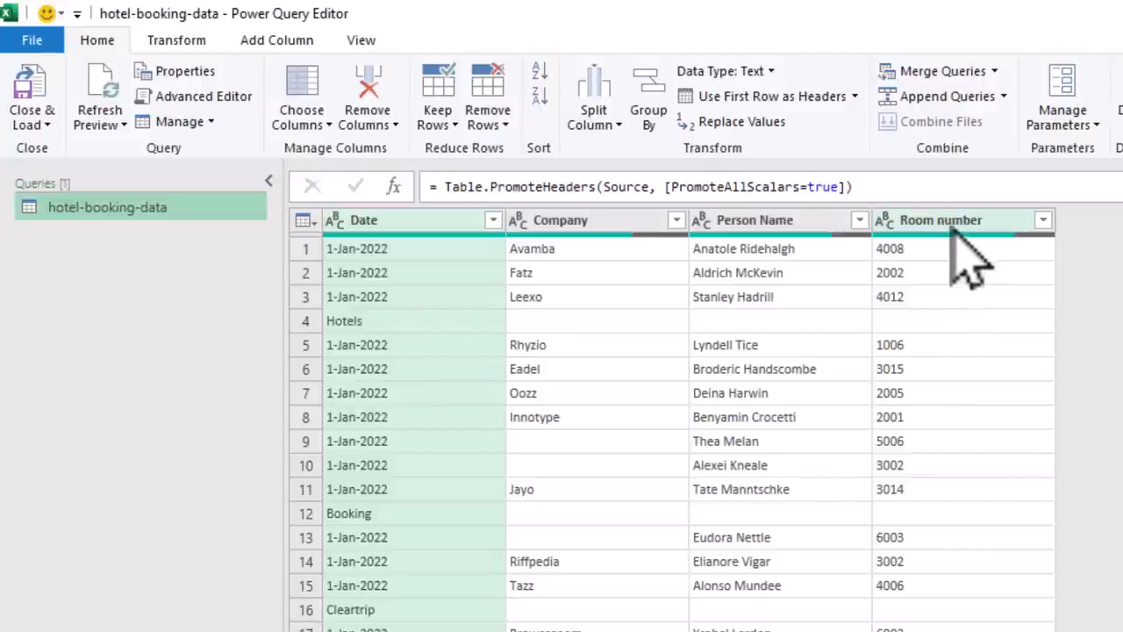
{"action": "left_click", "coordinate": [941, 219]}
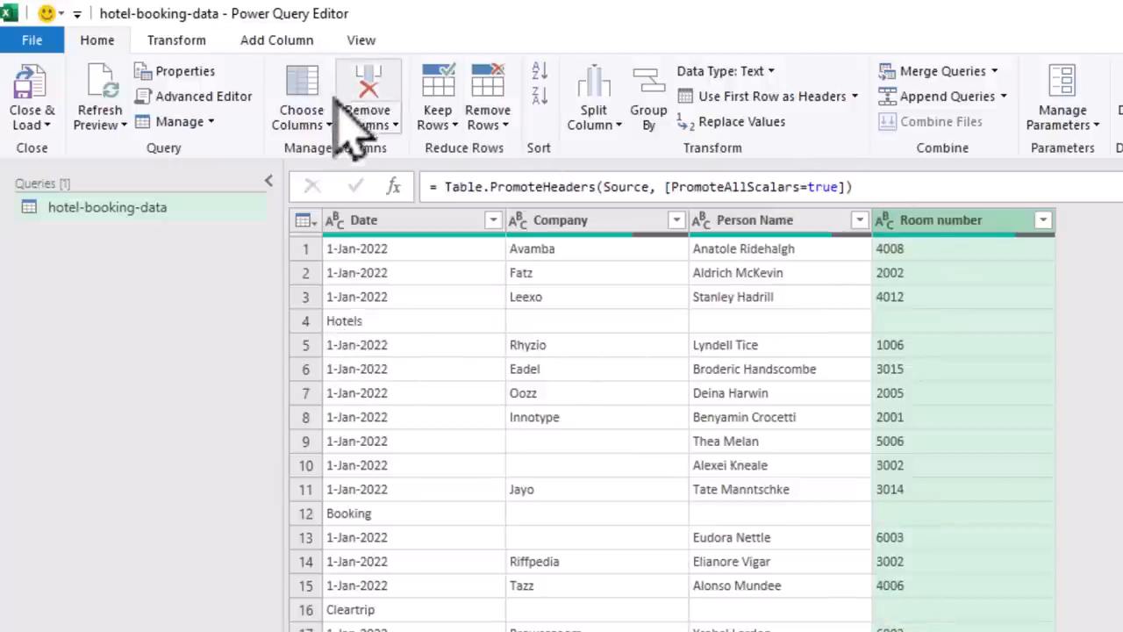
Step: Start a conditional column named Text Value testing Room number equals blank
{"action": "left_click", "coordinate": [278, 39]}
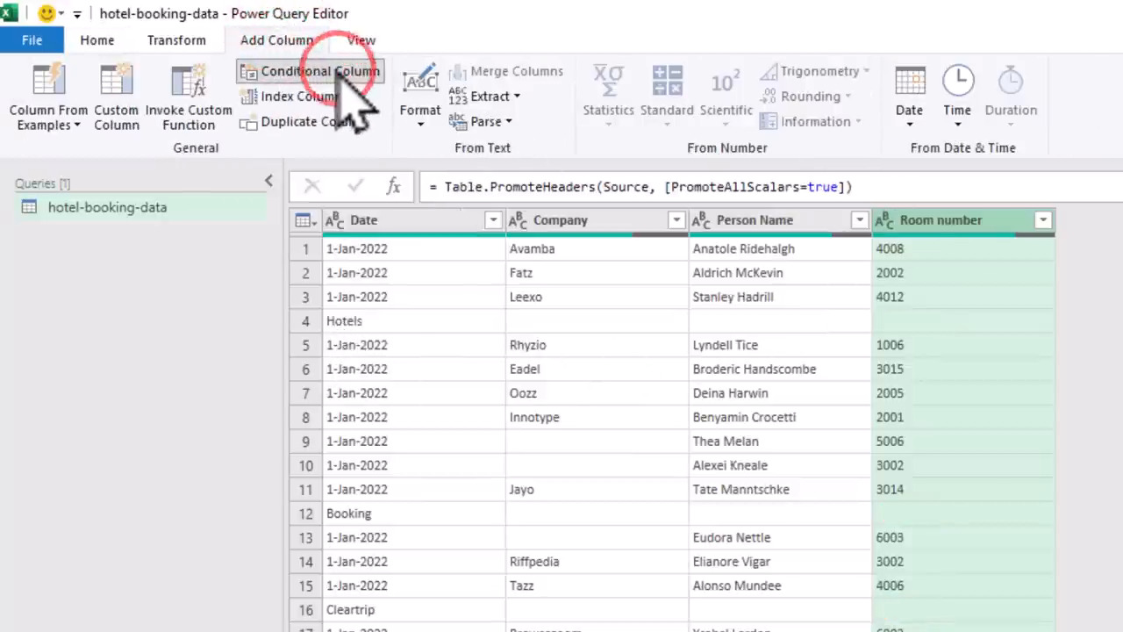
{"action": "left_click", "coordinate": [320, 70]}
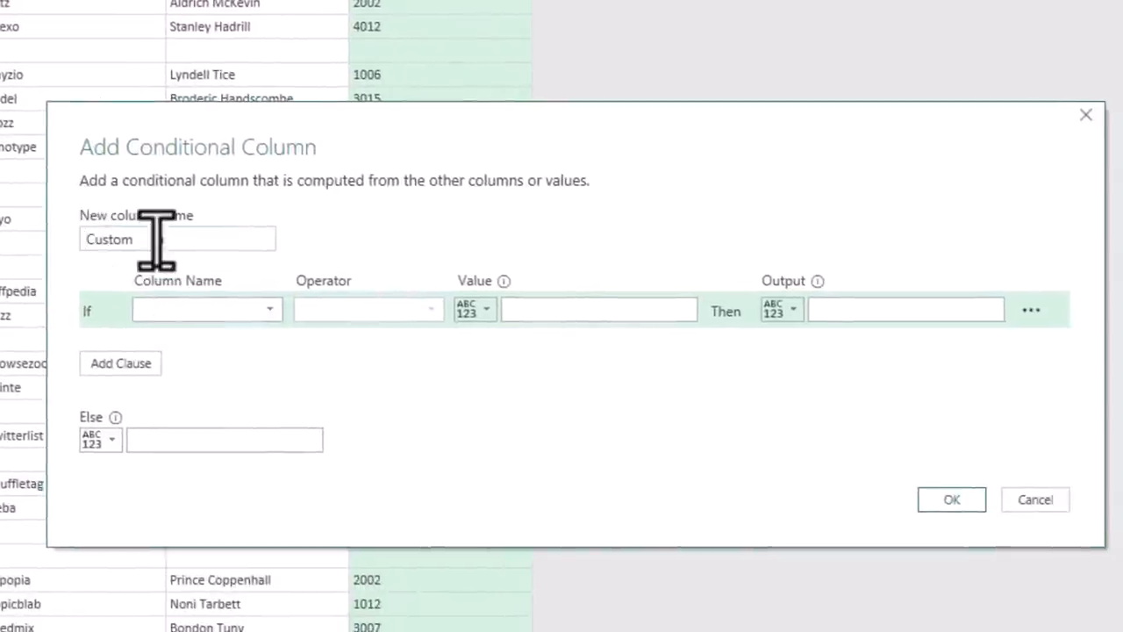
{"action": "type", "text": "Text Value"}
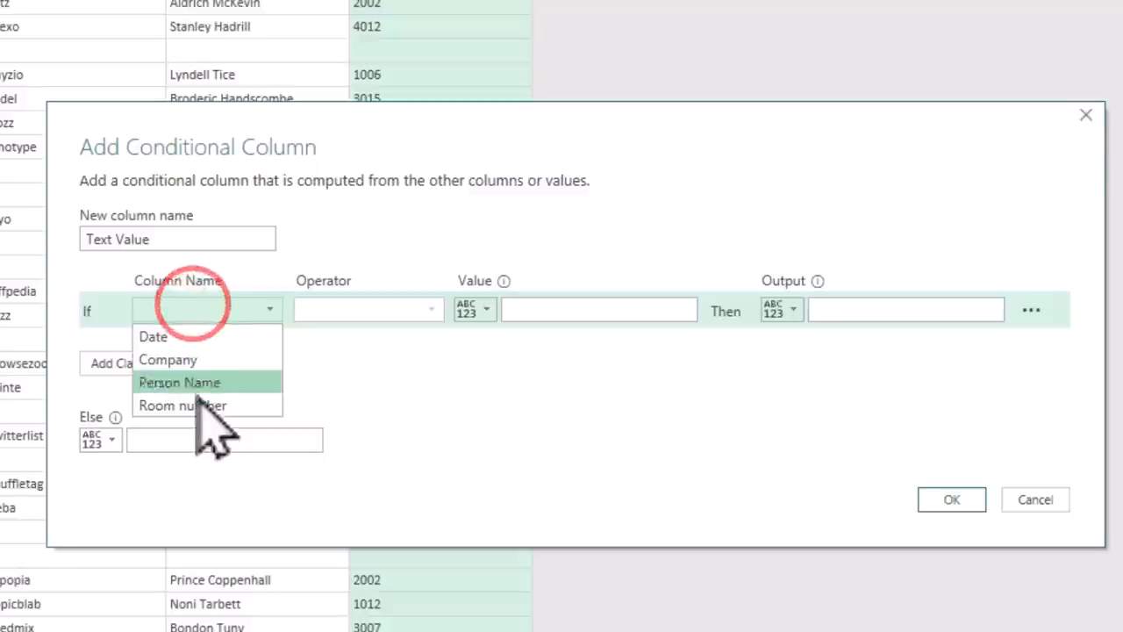
{"action": "left_click", "coordinate": [183, 404]}
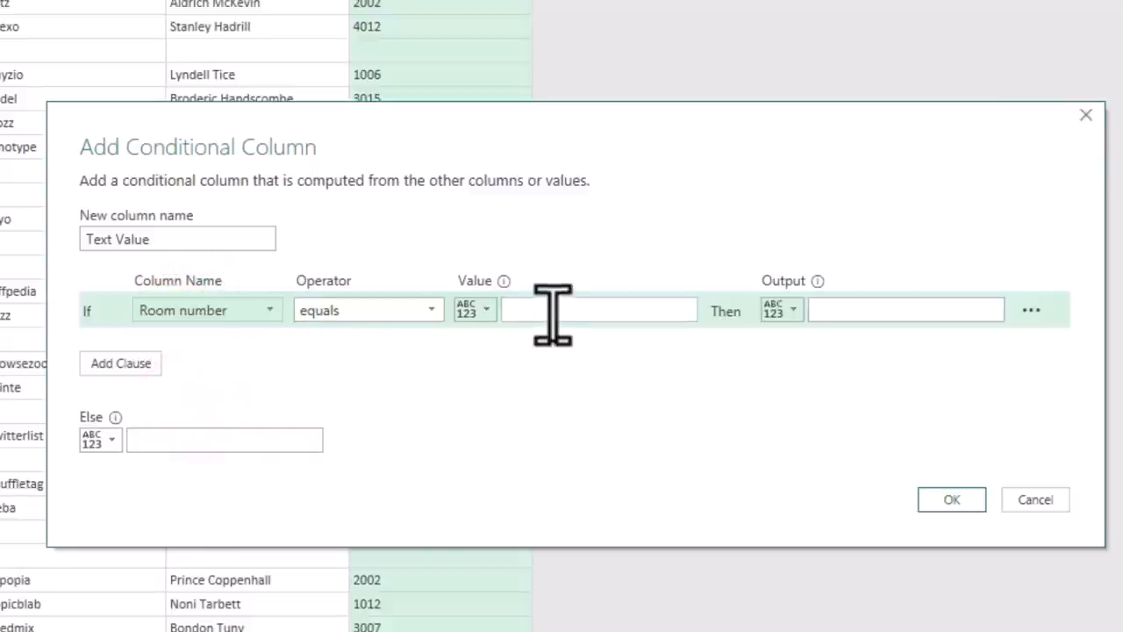
Step: Output the Date column value when blank, null otherwise, and confirm the column
{"action": "left_click", "coordinate": [779, 309]}
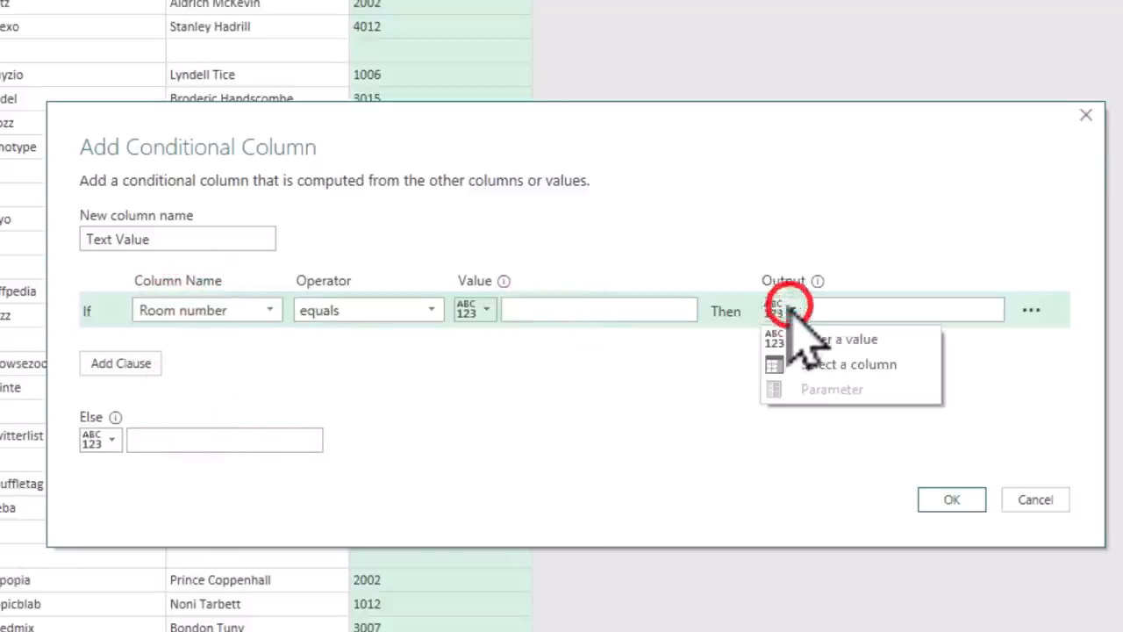
{"action": "left_click", "coordinate": [850, 364]}
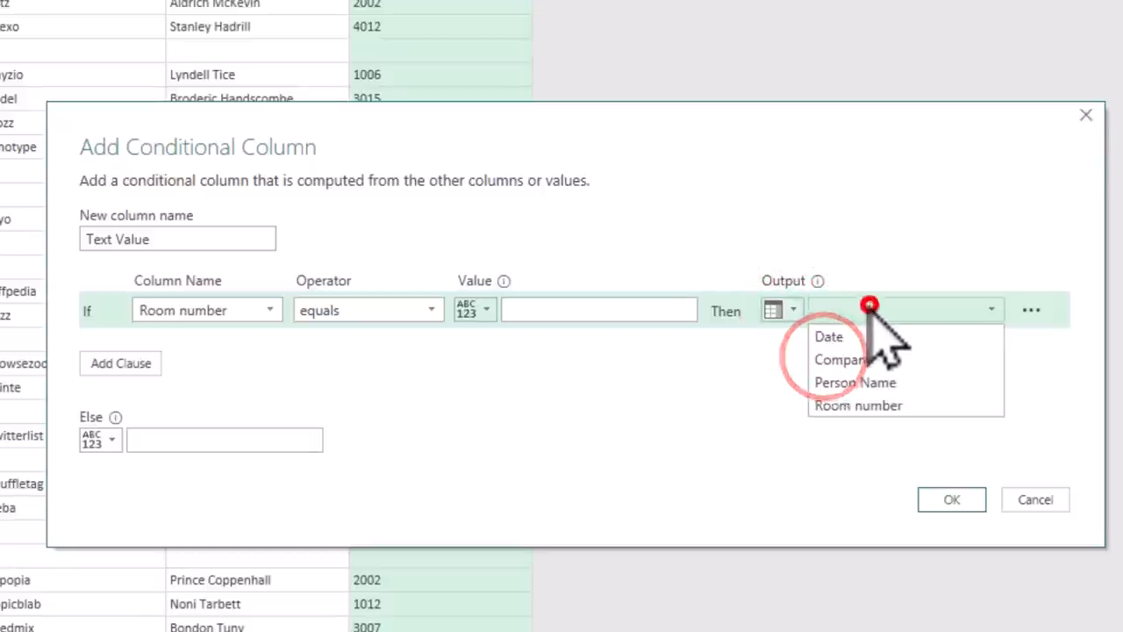
{"action": "left_click", "coordinate": [828, 337]}
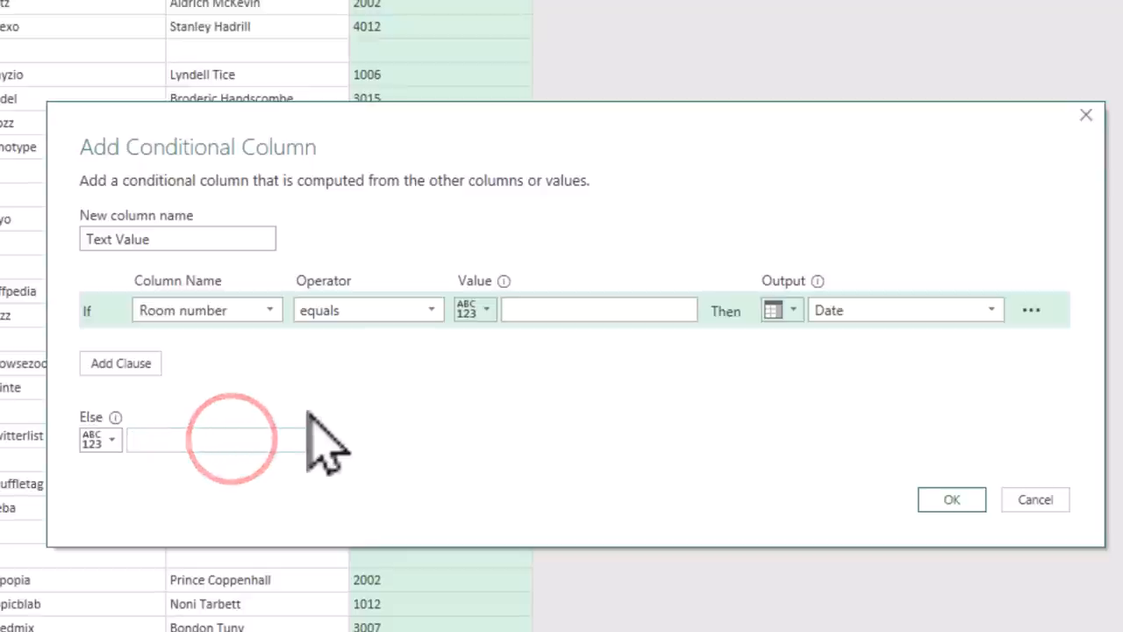
{"action": "type", "text": "null"}
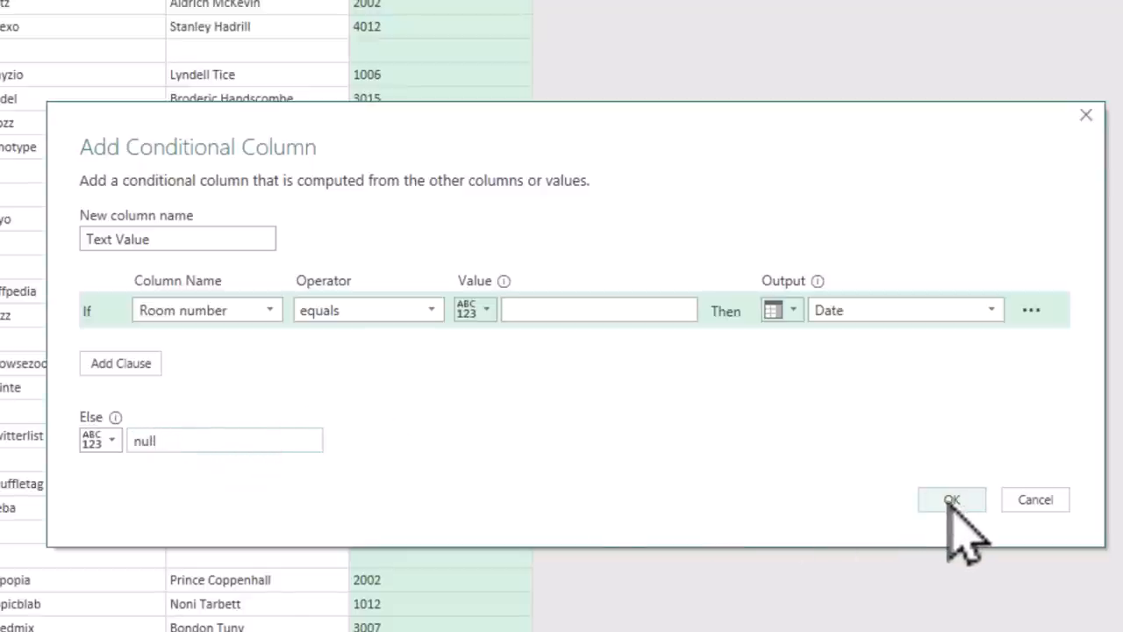
{"action": "left_click", "coordinate": [951, 498]}
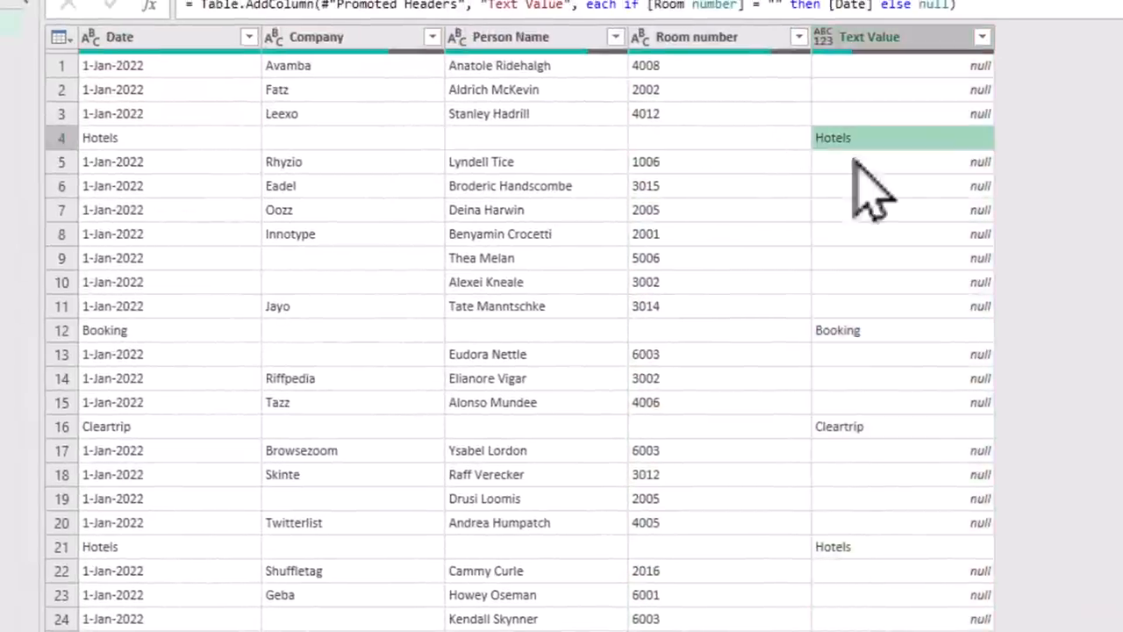
{"action": "mouse_move", "coordinate": [671, 179]}
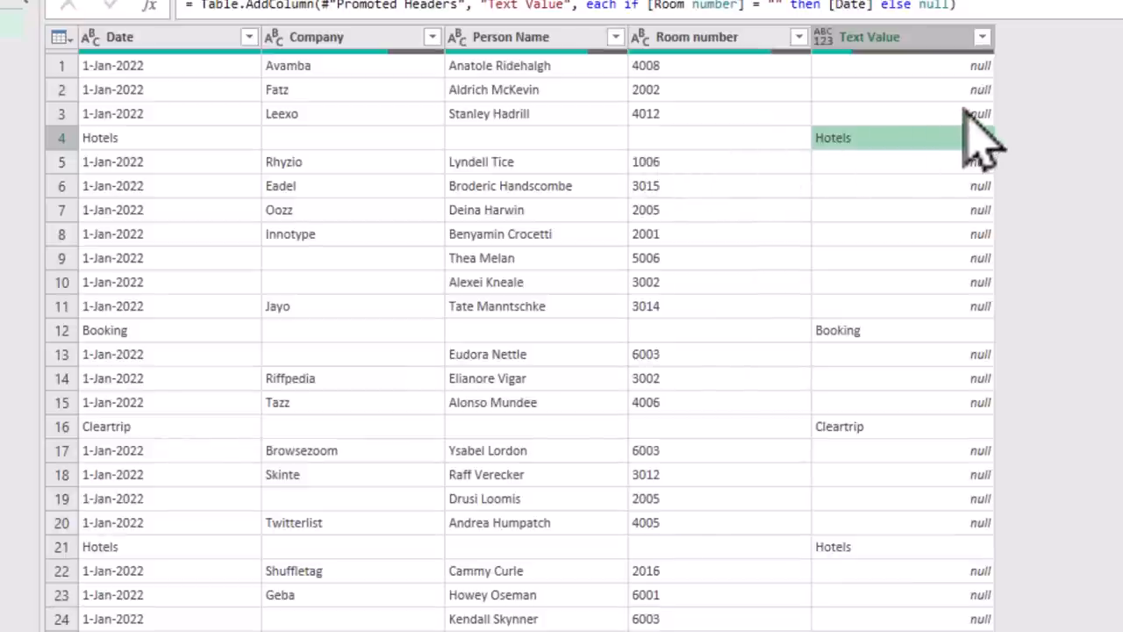
{"action": "left_click", "coordinate": [902, 112]}
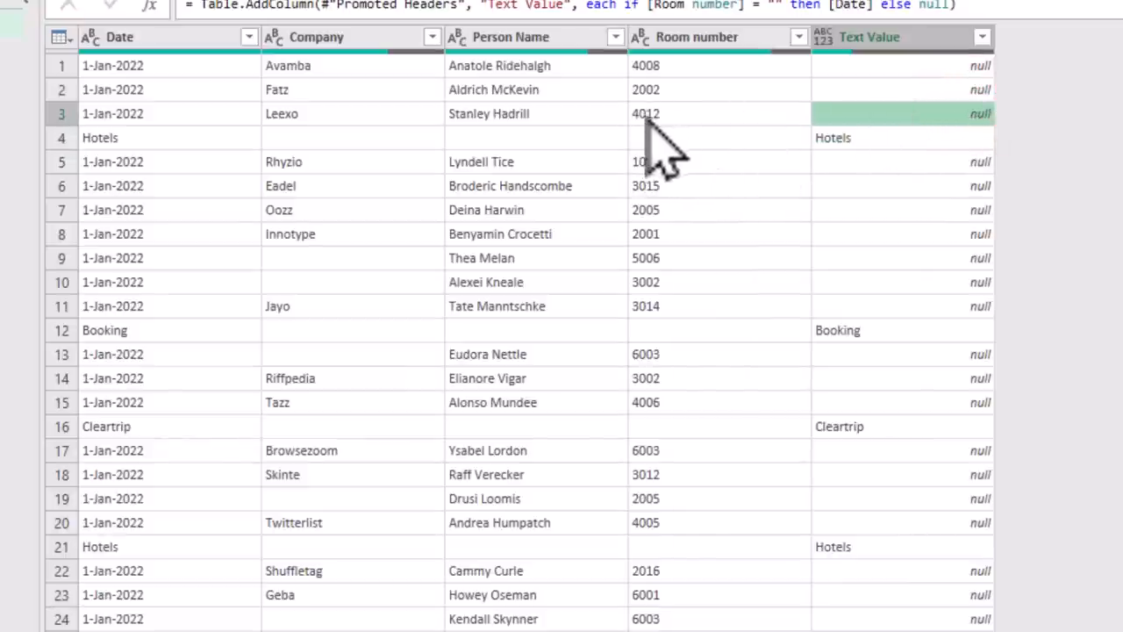
{"action": "left_click", "coordinate": [878, 329]}
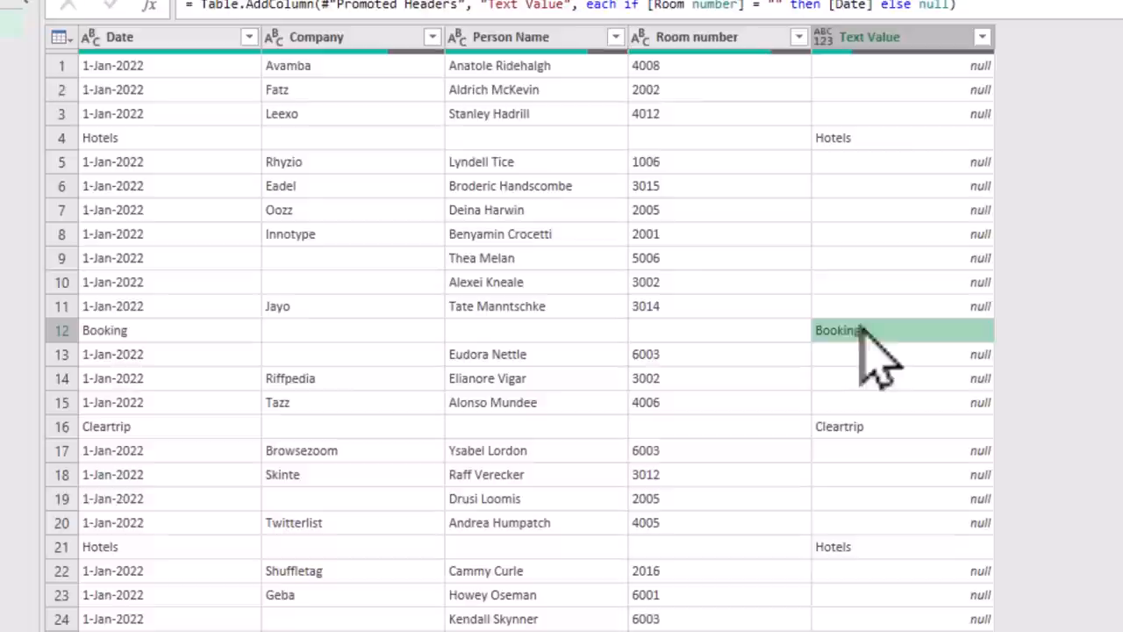
{"action": "mouse_move", "coordinate": [930, 351]}
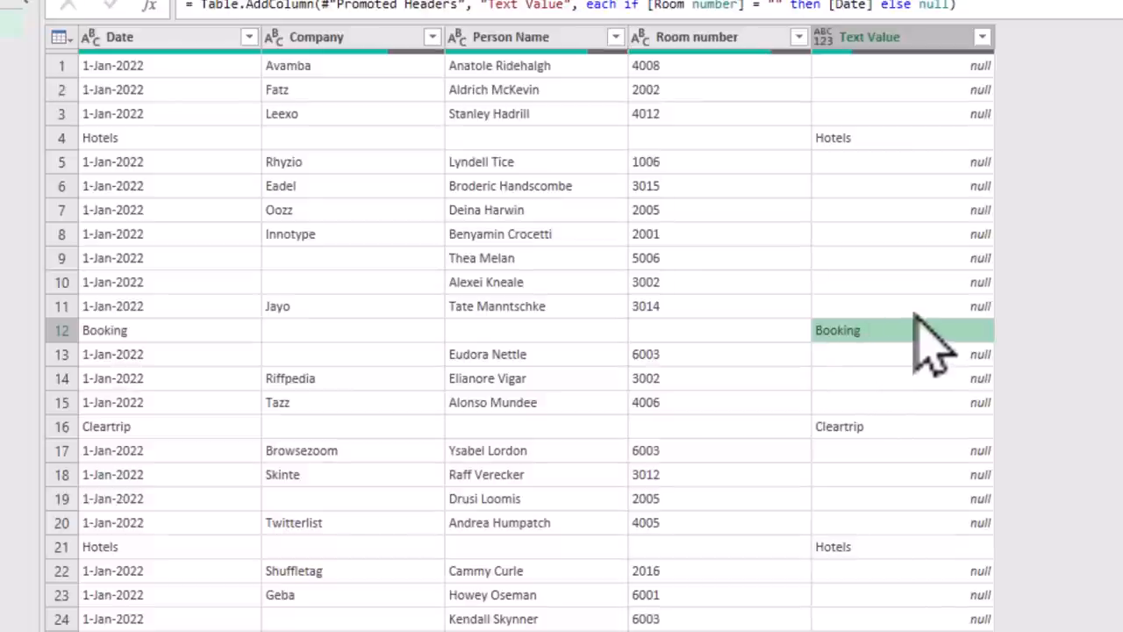
{"action": "mouse_move", "coordinate": [930, 176]}
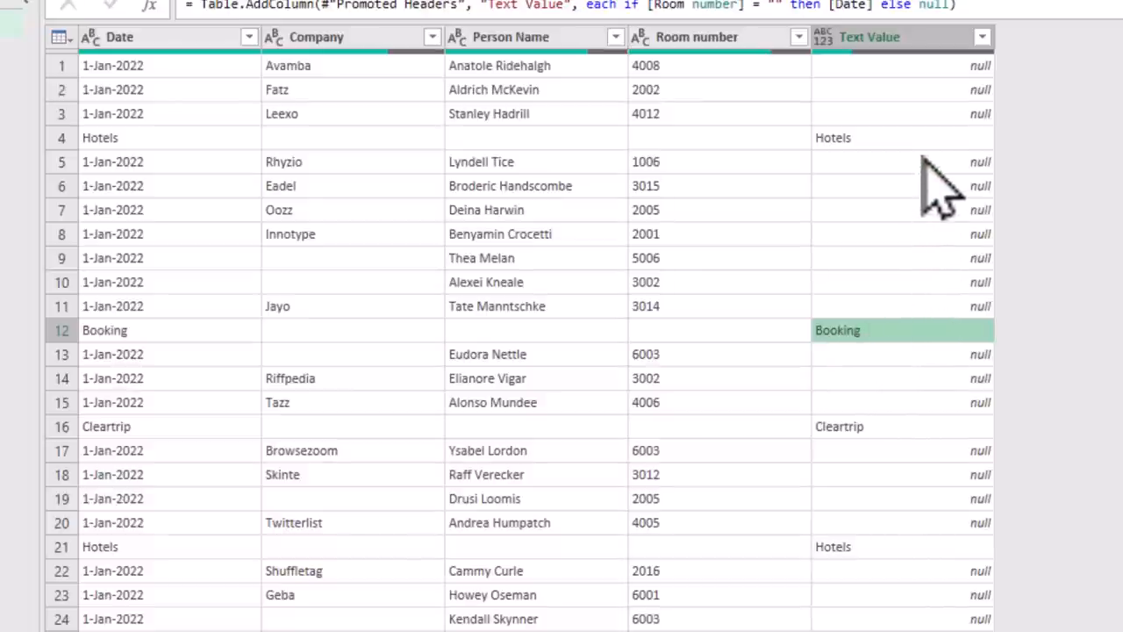
{"action": "mouse_move", "coordinate": [962, 246]}
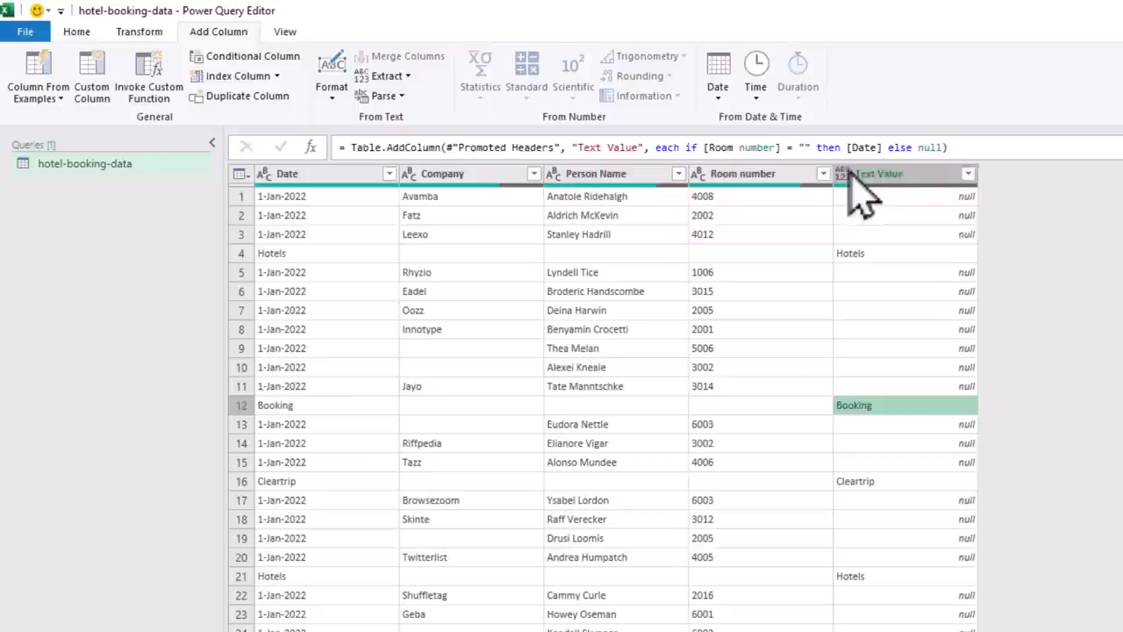
Step: Fill the Text Value column upward from the Transform > Fill menu
{"action": "left_click", "coordinate": [878, 174]}
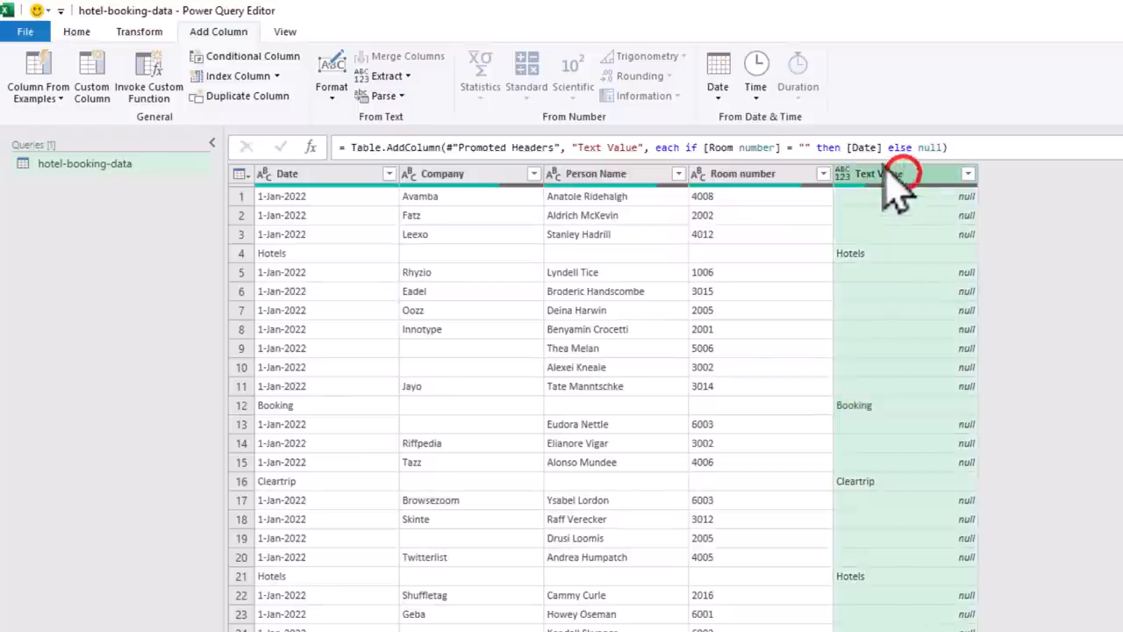
{"action": "mouse_move", "coordinate": [141, 49]}
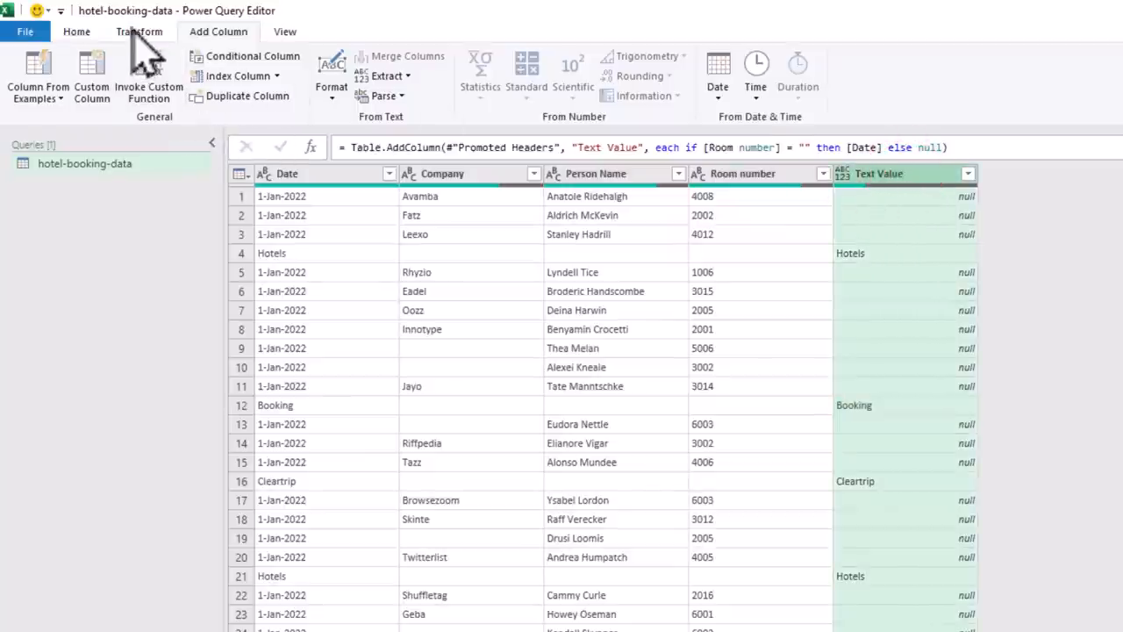
{"action": "left_click", "coordinate": [141, 31]}
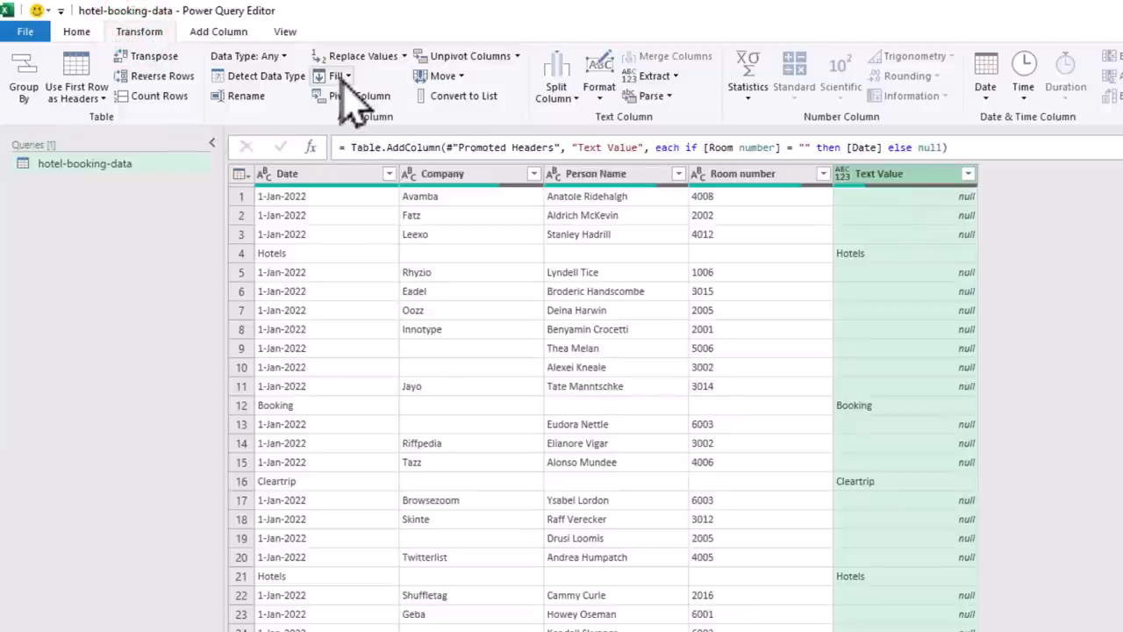
{"action": "left_click", "coordinate": [341, 75]}
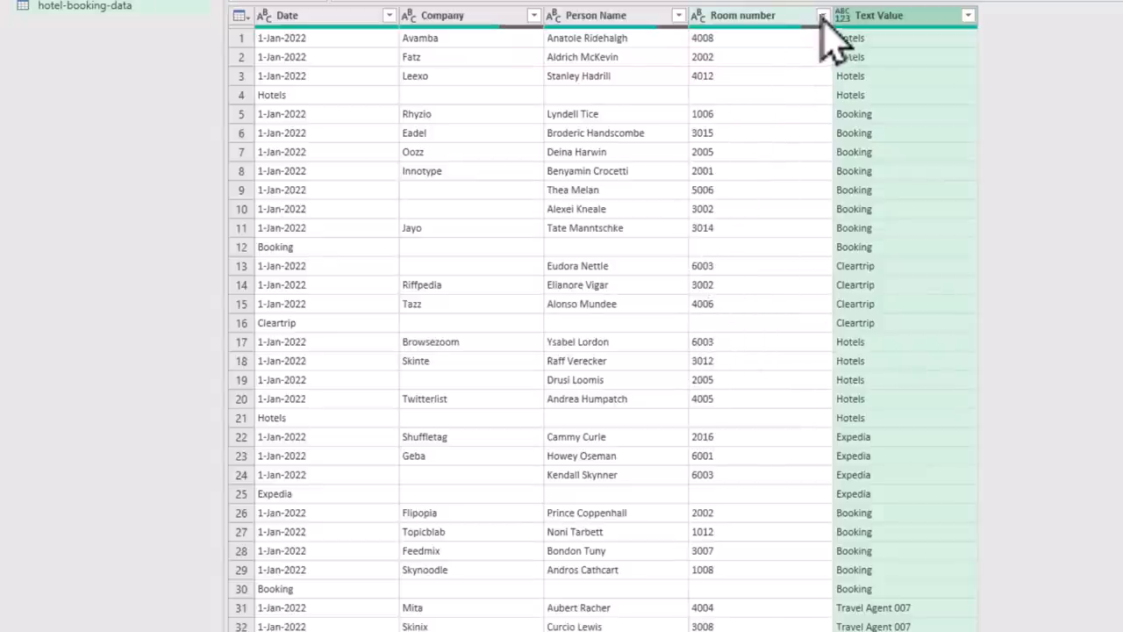
Step: Filter out blank Room number rows and Close & Load the query to the sheet
{"action": "left_click", "coordinate": [793, 14]}
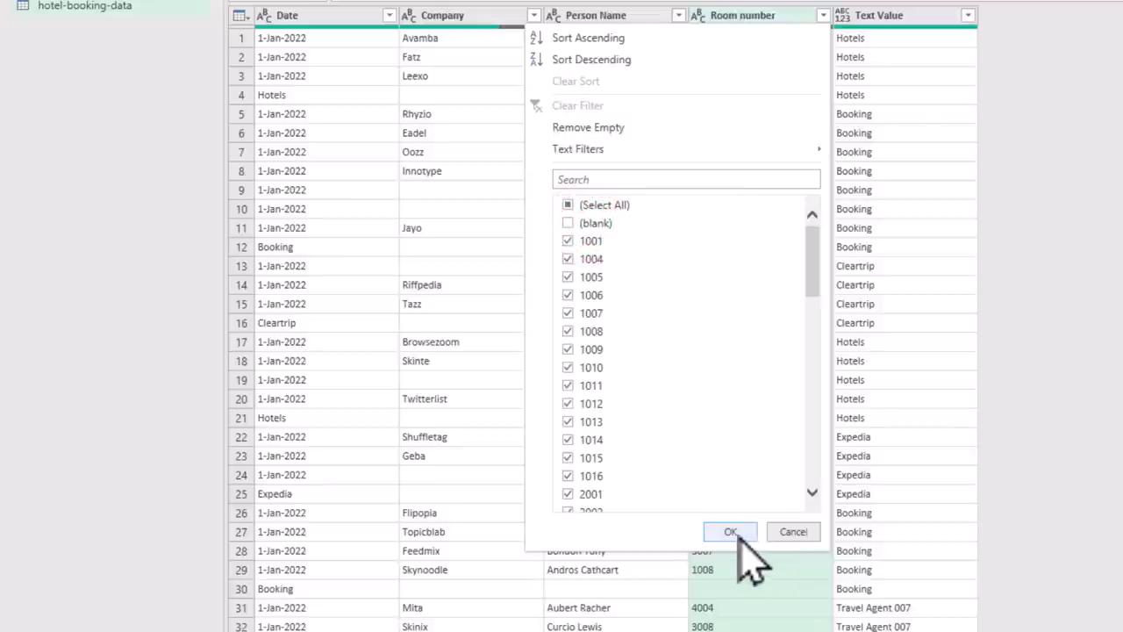
{"action": "left_click", "coordinate": [730, 532]}
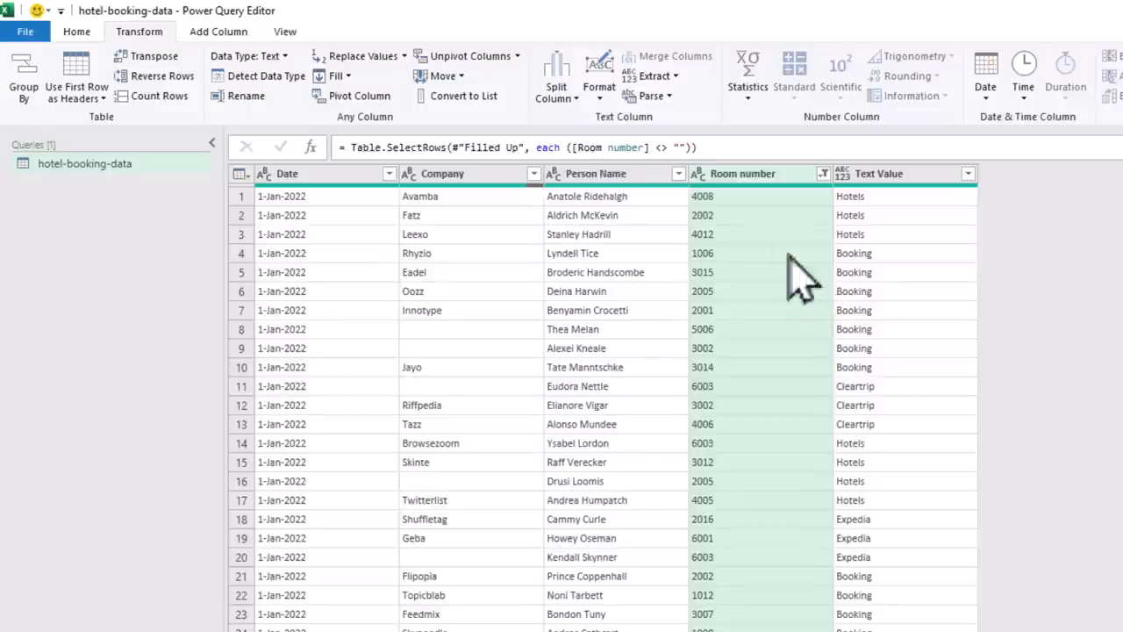
{"action": "left_click", "coordinate": [78, 32]}
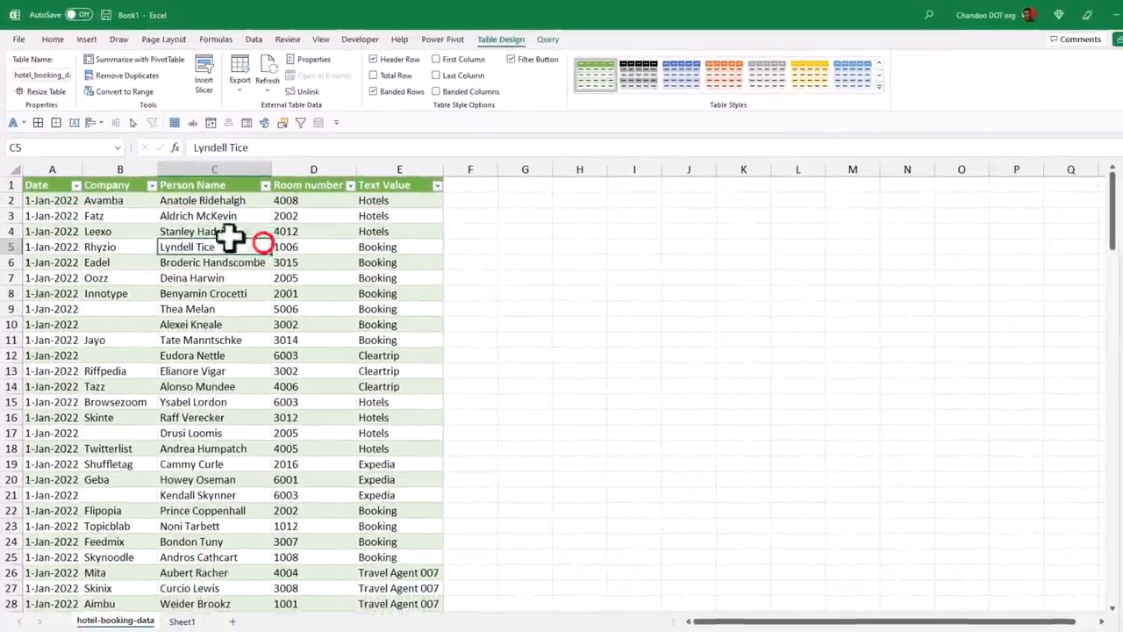
{"action": "mouse_move", "coordinate": [395, 204]}
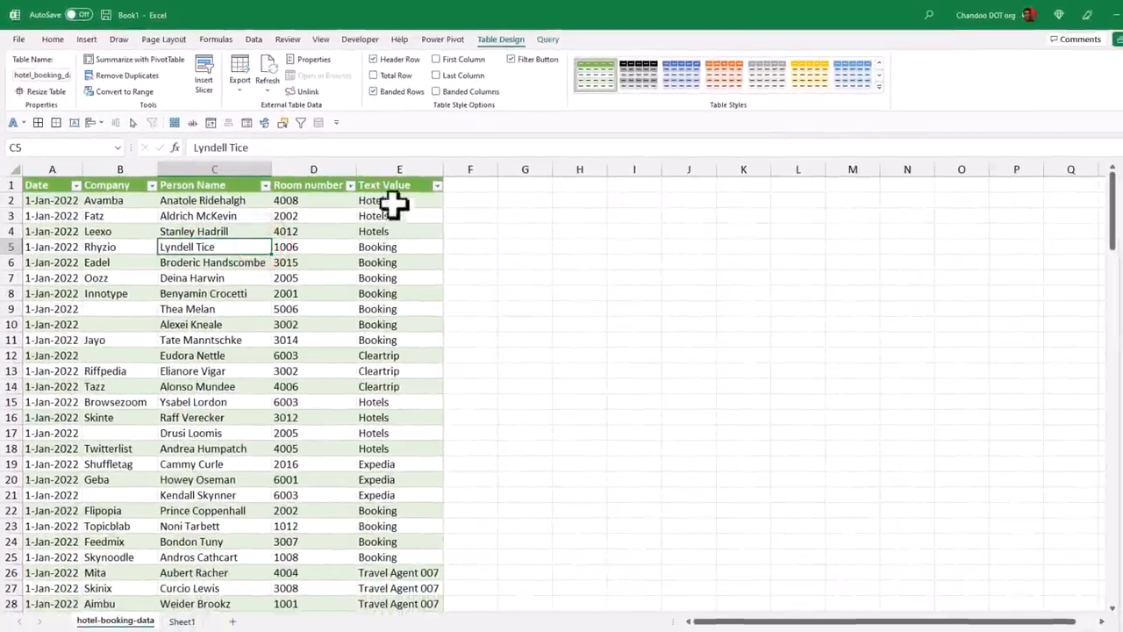
{"action": "mouse_move", "coordinate": [383, 446]}
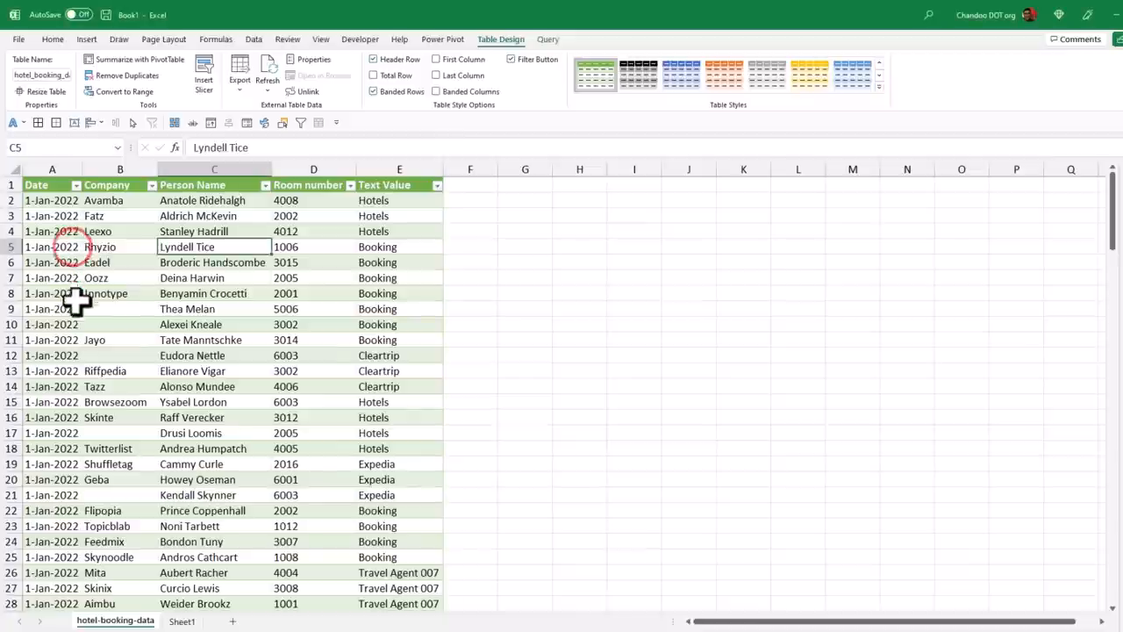
{"action": "right_click", "coordinate": [186, 246]}
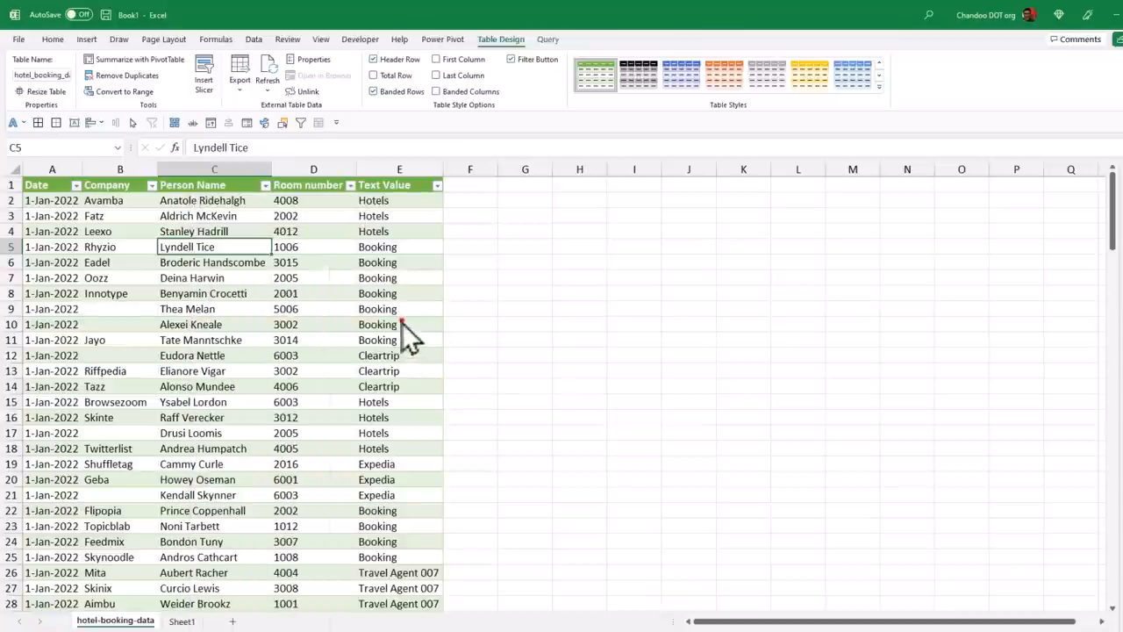
{"action": "mouse_move", "coordinate": [352, 492]}
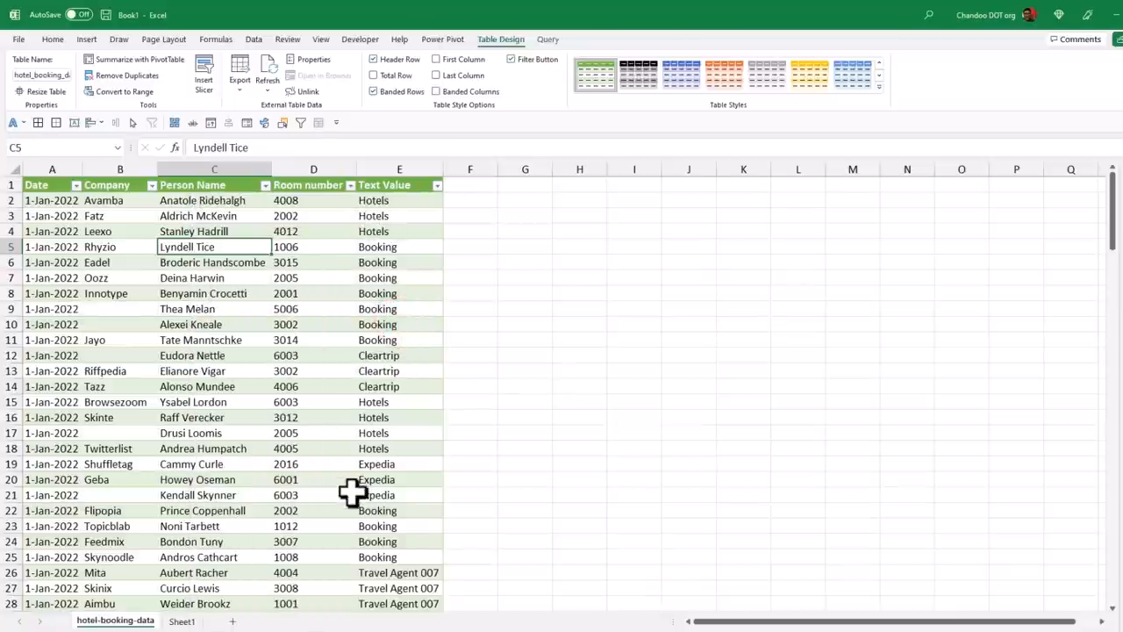